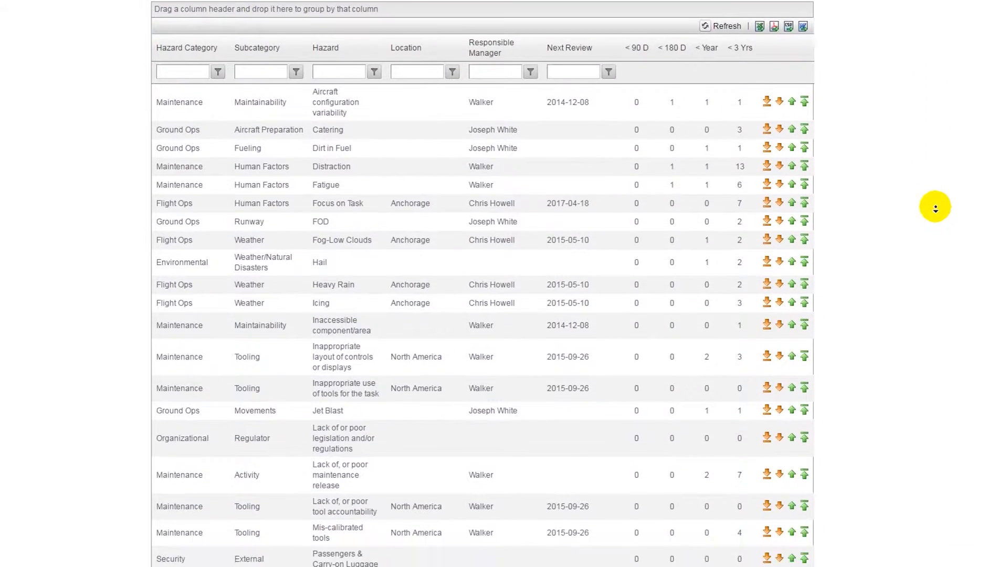
# Scroll down the Hazard Register grid below the 3- and 6-month top-hazard pie charts.
pyautogui.scroll(-3)
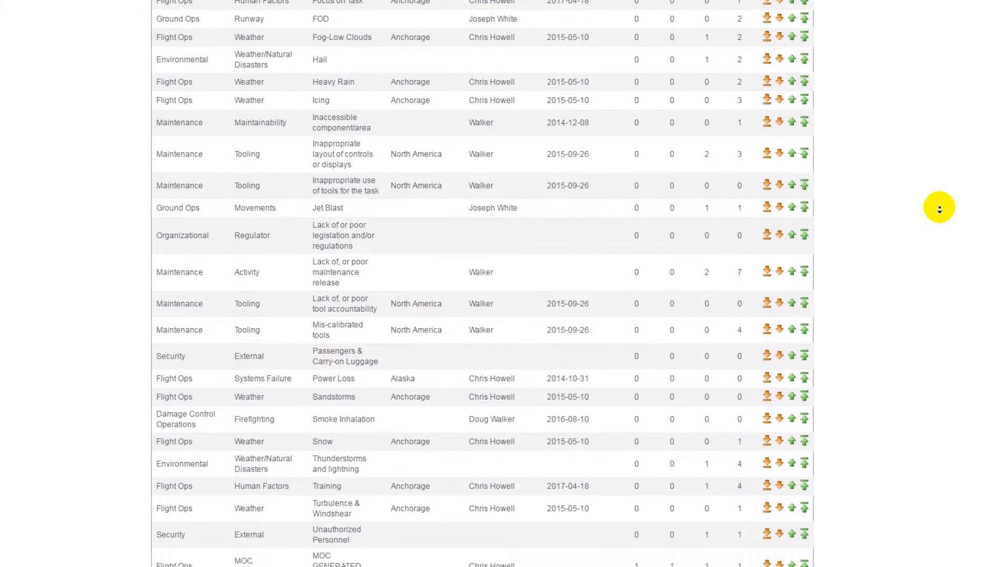
pyautogui.scroll(-3)
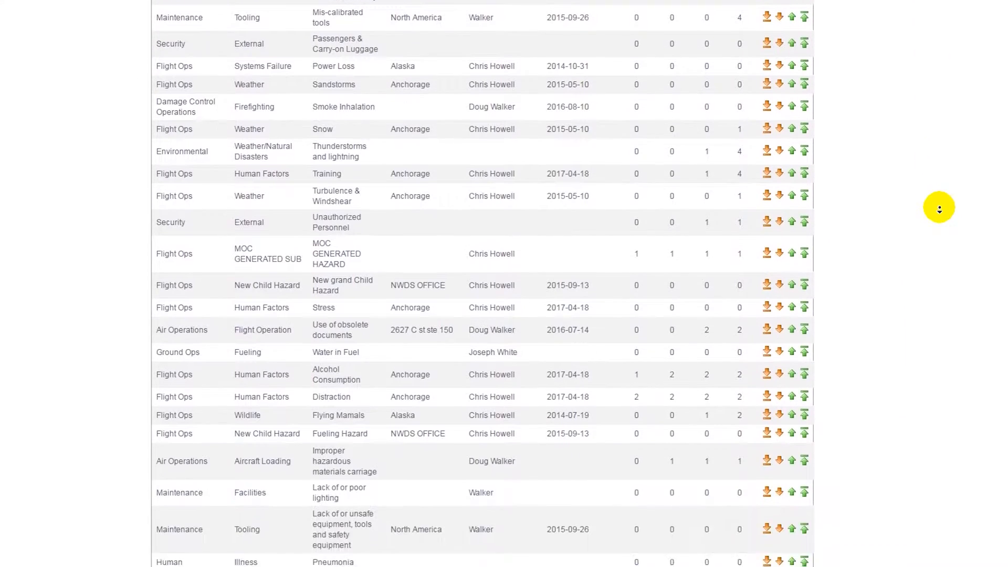
pyautogui.scroll(-3)
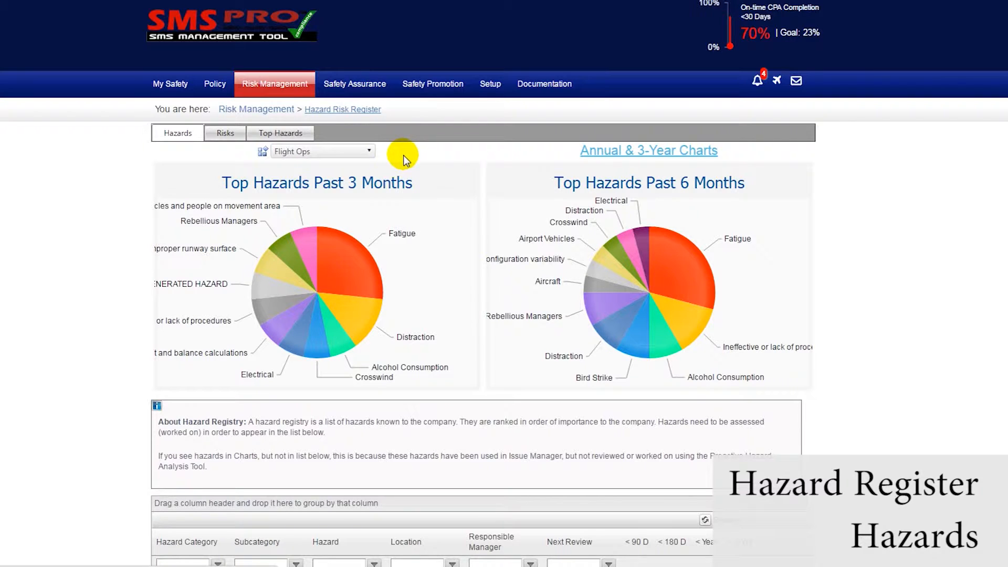
pyautogui.moveTo(455, 191)
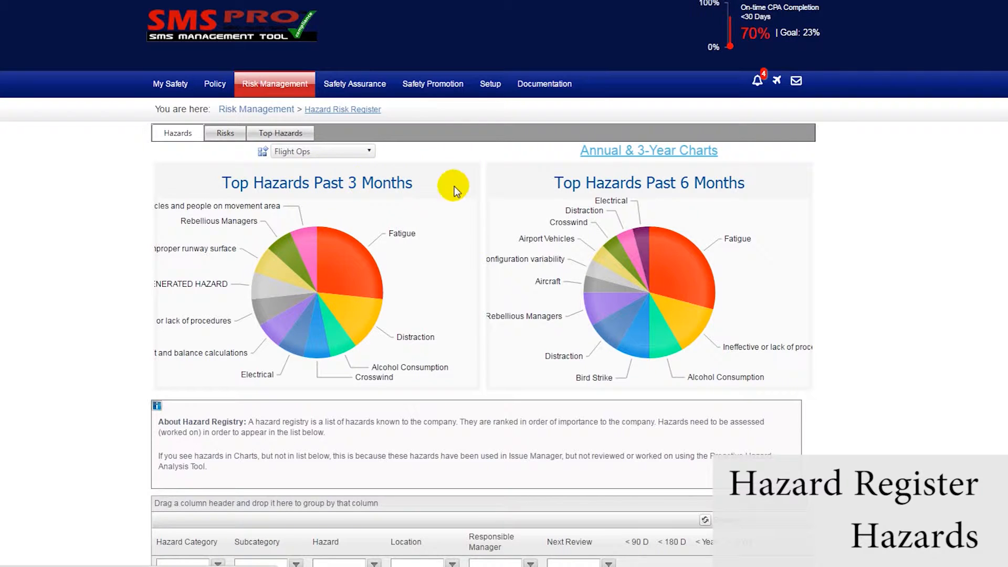
pyautogui.moveTo(675, 183)
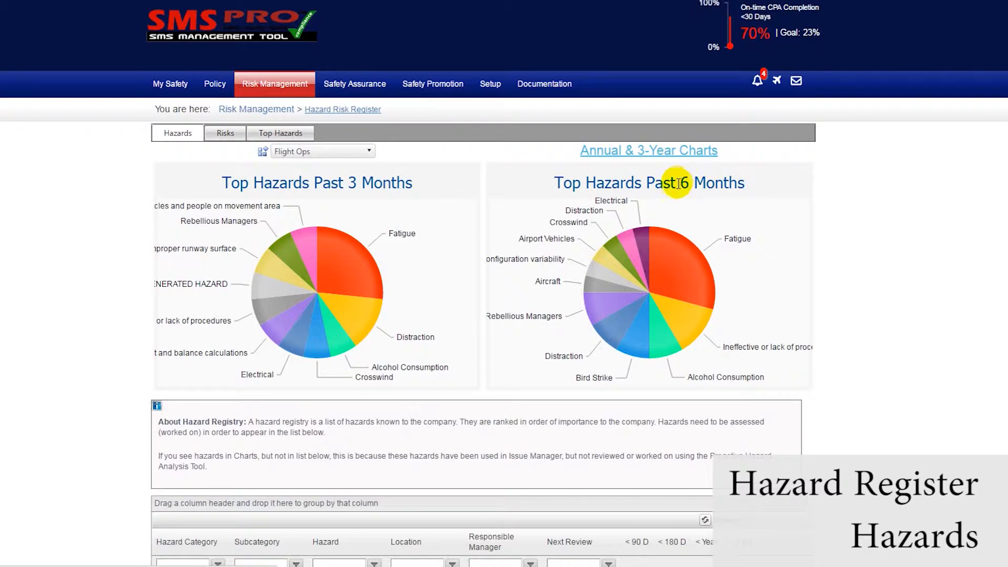
pyautogui.moveTo(675, 323)
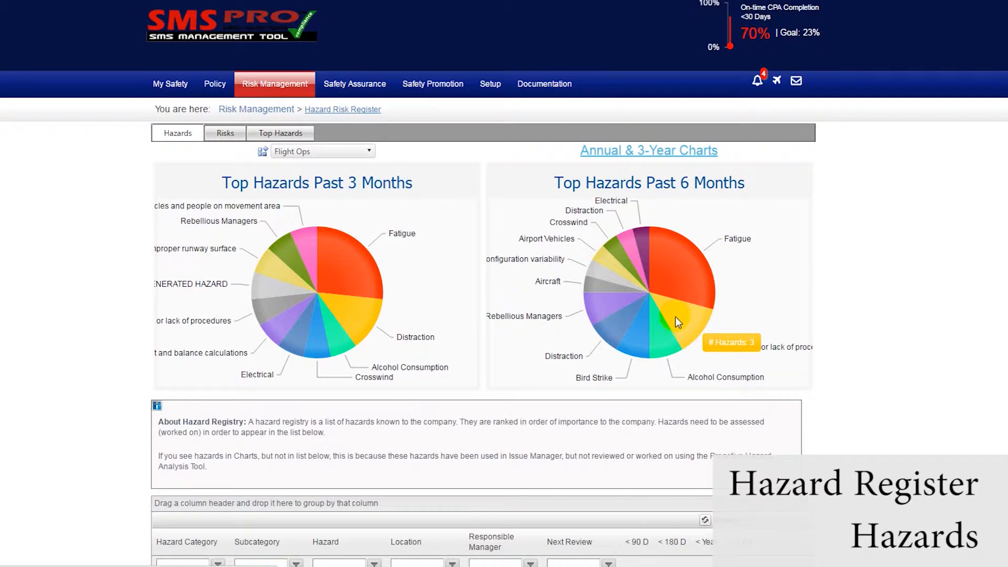
pyautogui.moveTo(641, 339)
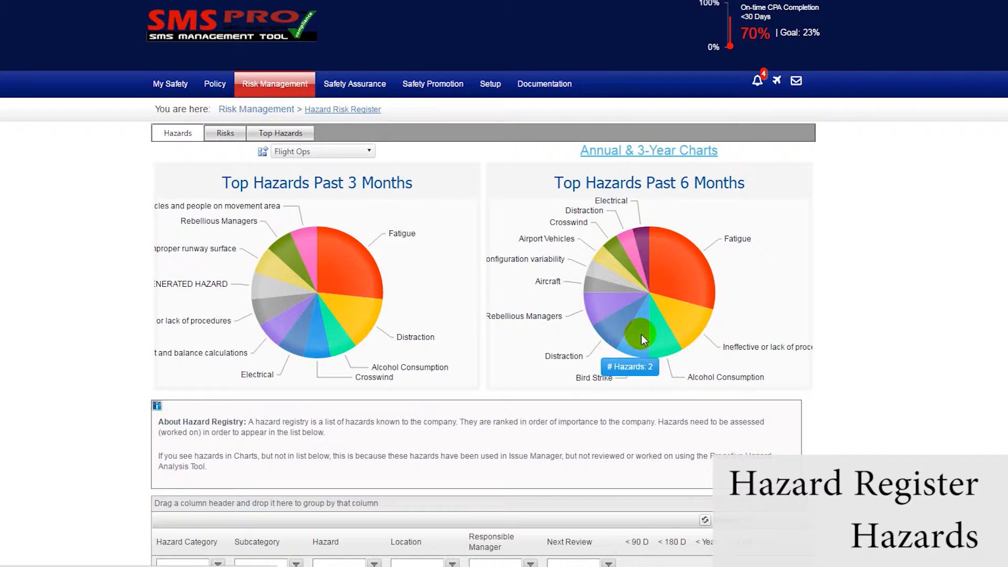
# Scroll down to the 12- and 36-month top-hazard charts, then back to the hazard grid.
pyautogui.scroll(-3)
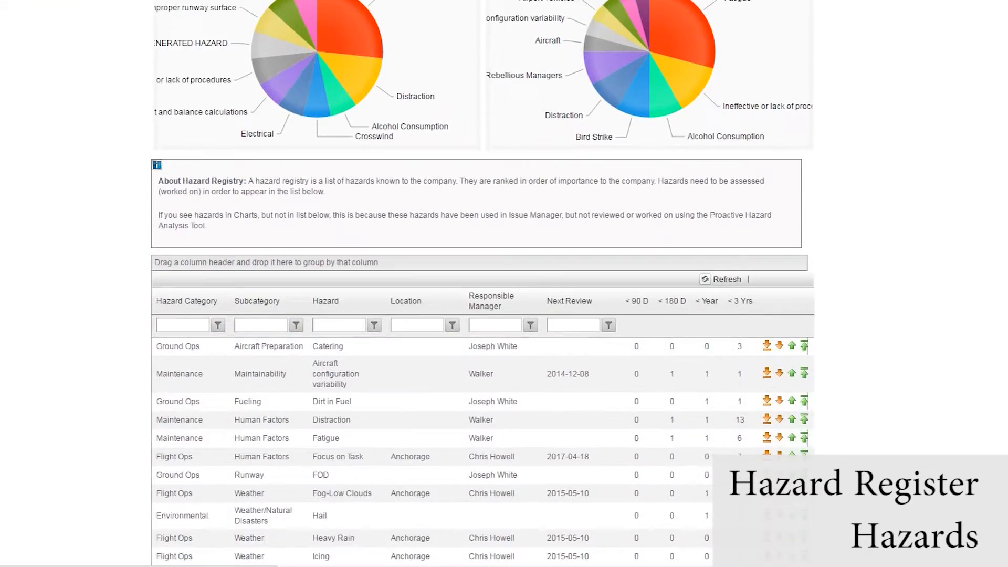
pyautogui.scroll(-3)
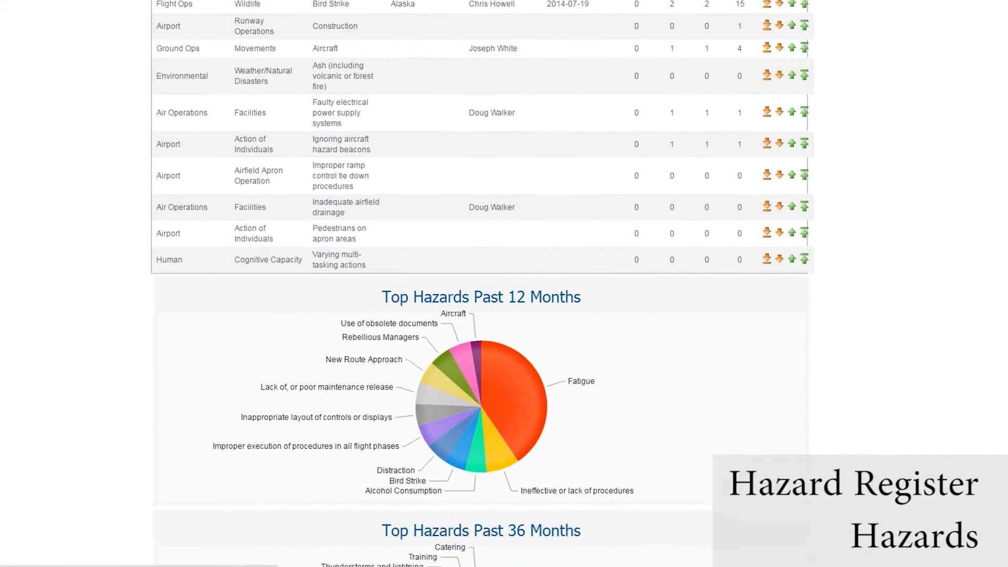
pyautogui.scroll(-3)
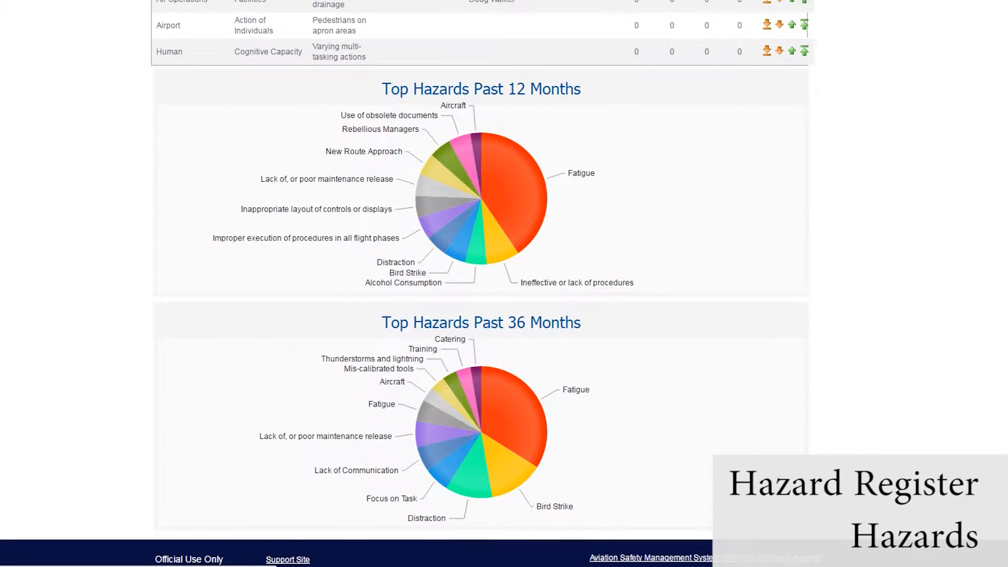
pyautogui.scroll(3)
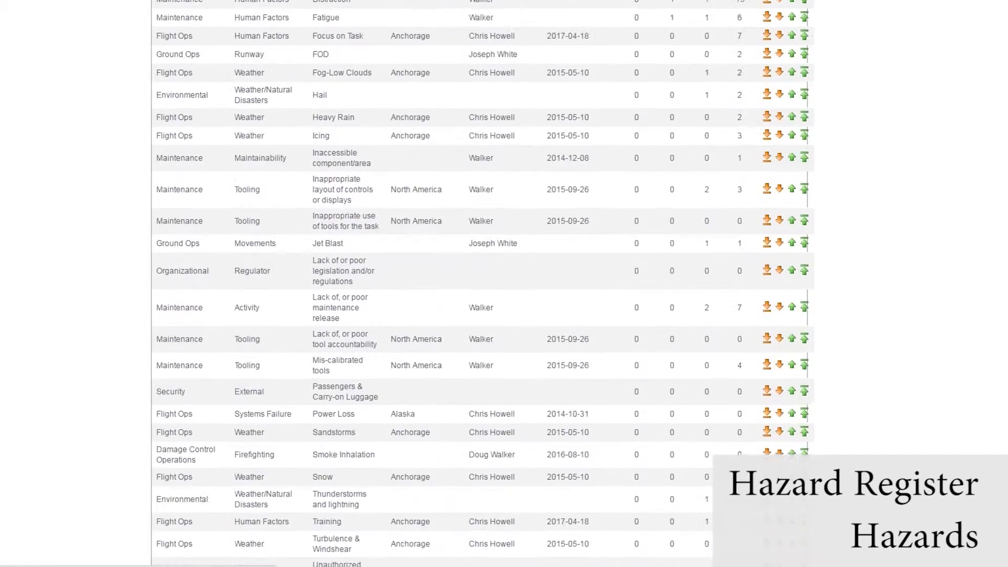
pyautogui.scroll(3)
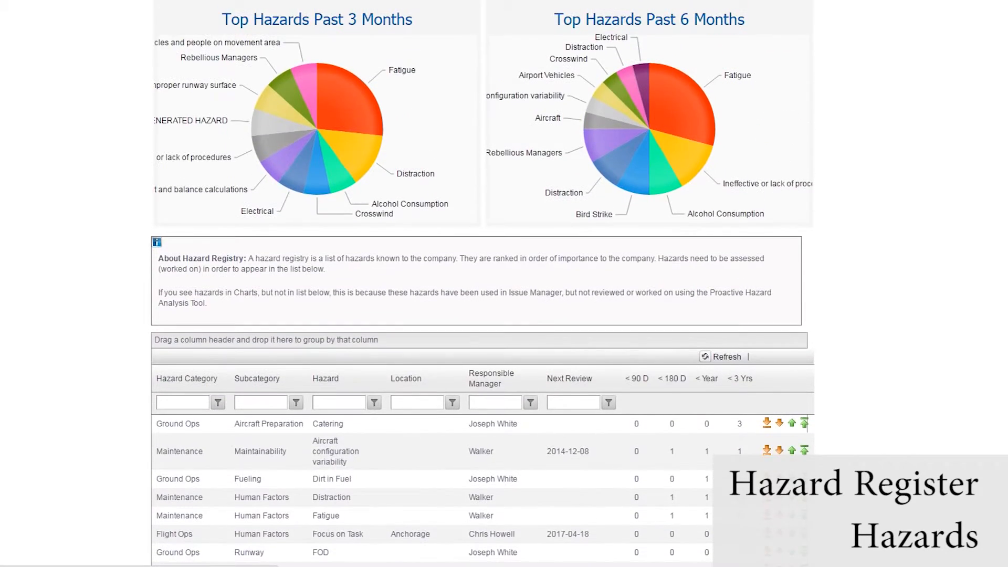
pyautogui.scroll(-3)
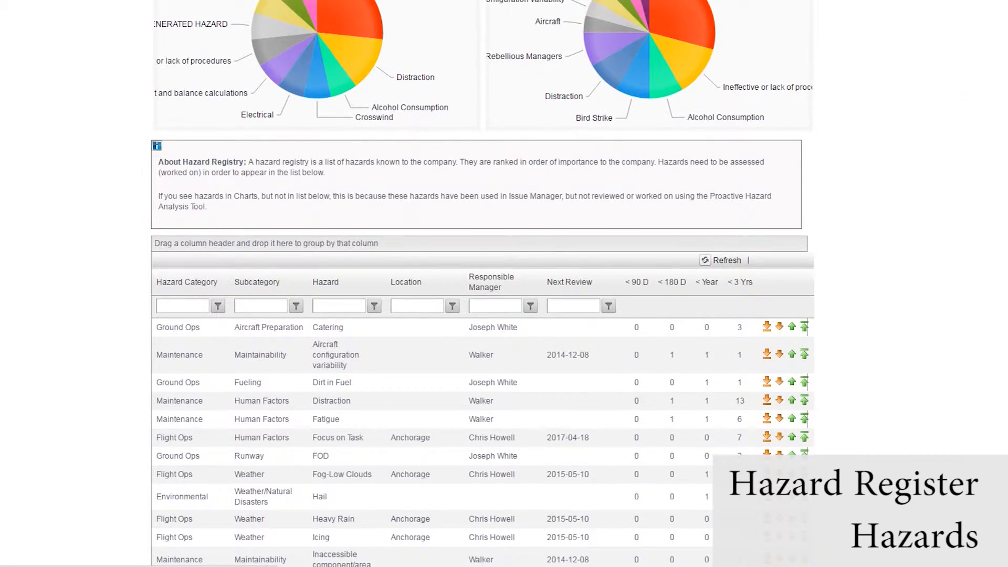
pyautogui.moveTo(187, 281)
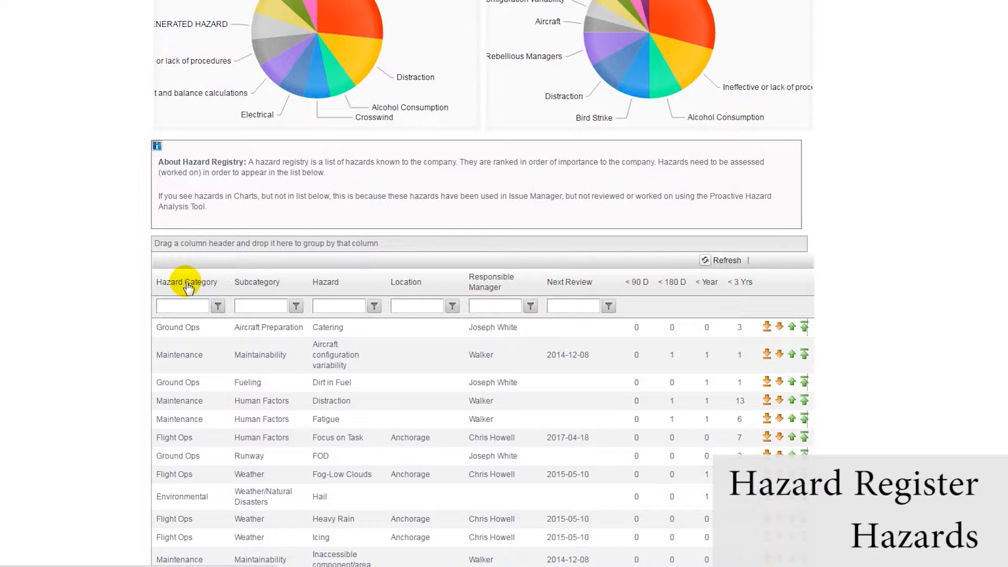
pyautogui.moveTo(241, 288)
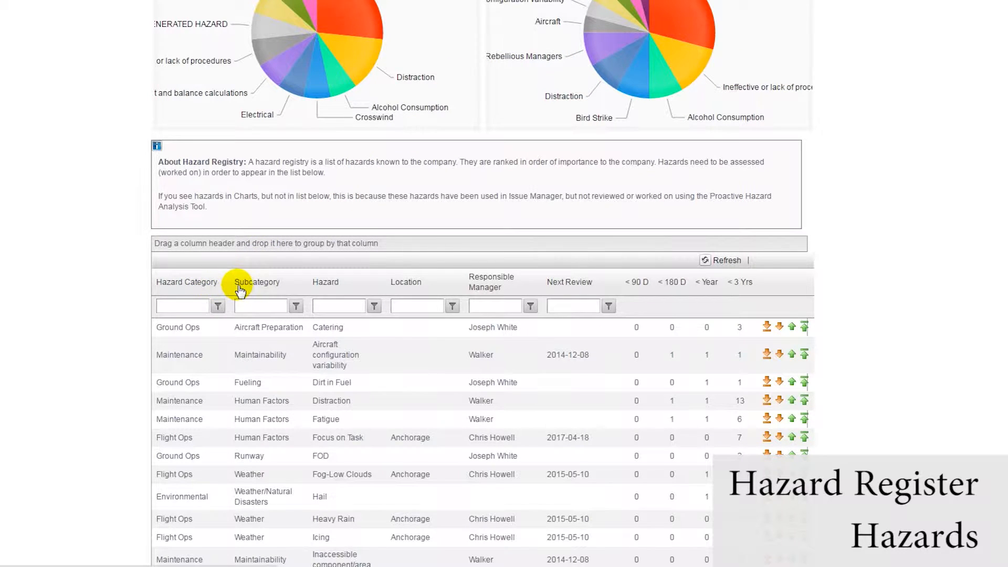
pyautogui.moveTo(281, 289)
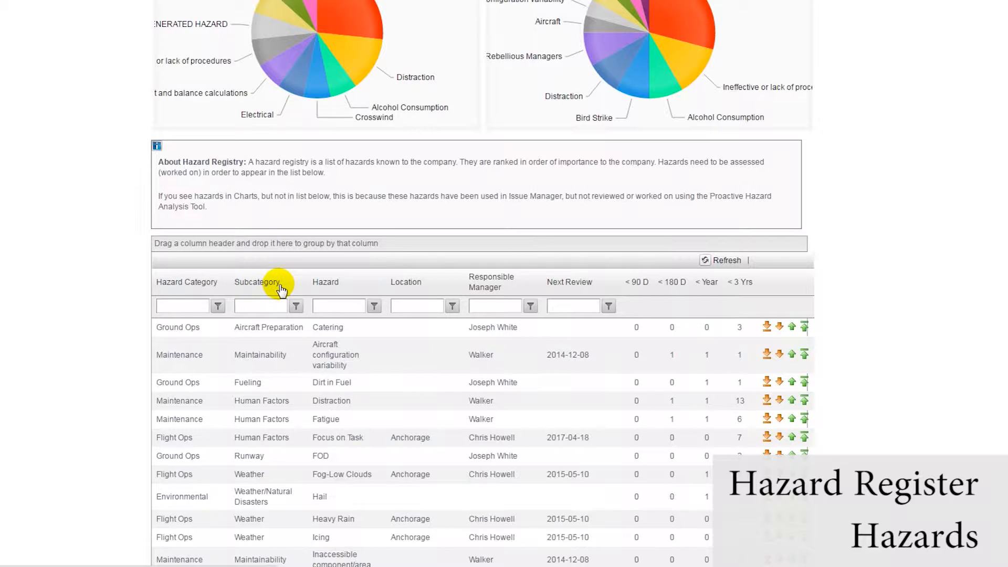
pyautogui.moveTo(287, 290)
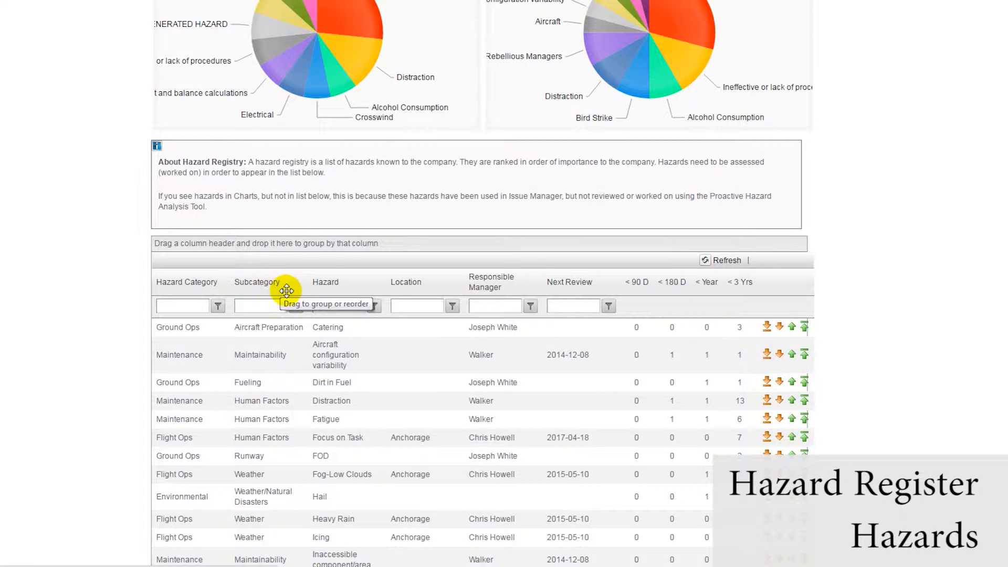
pyautogui.moveTo(405, 281)
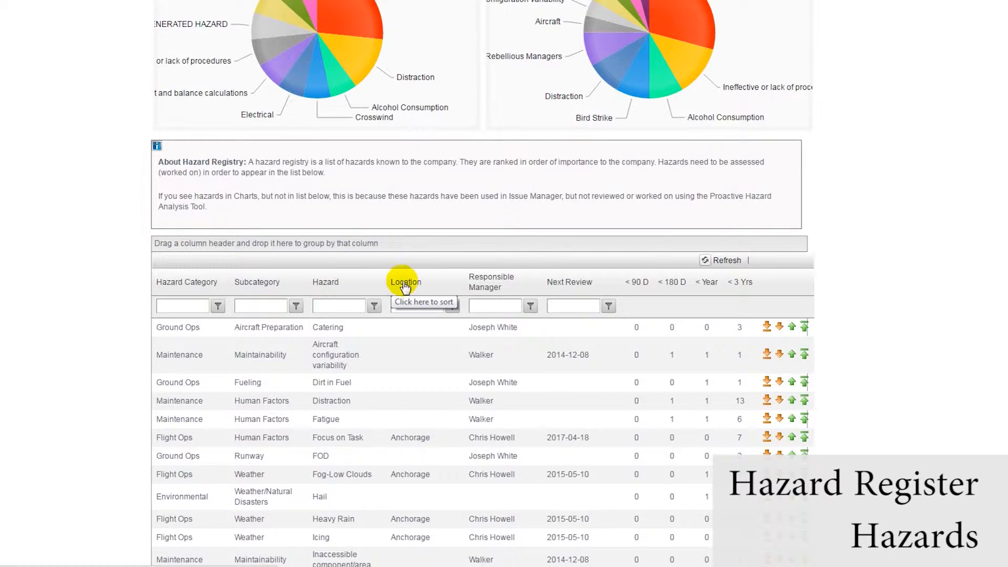
pyautogui.moveTo(442, 288)
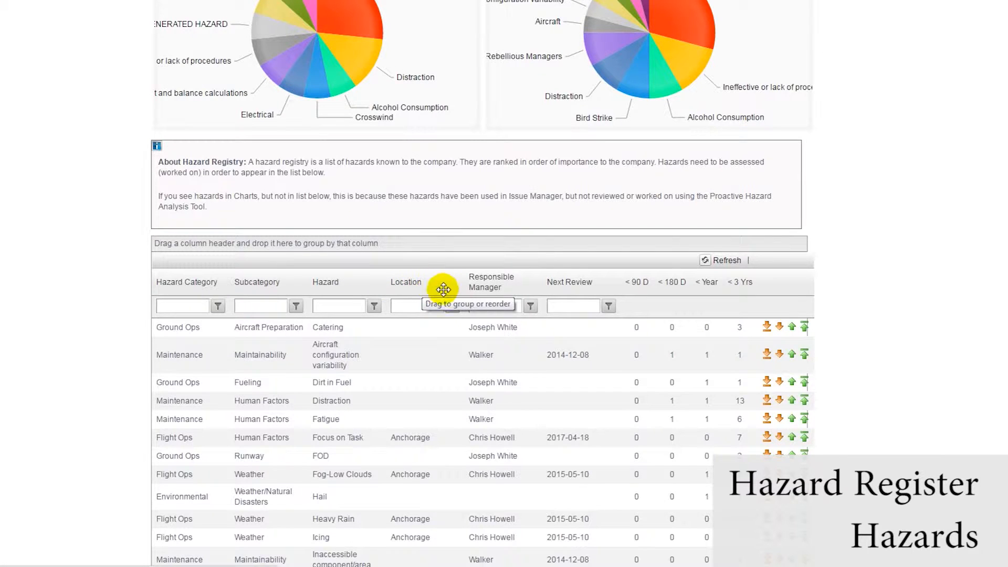
pyautogui.moveTo(570, 288)
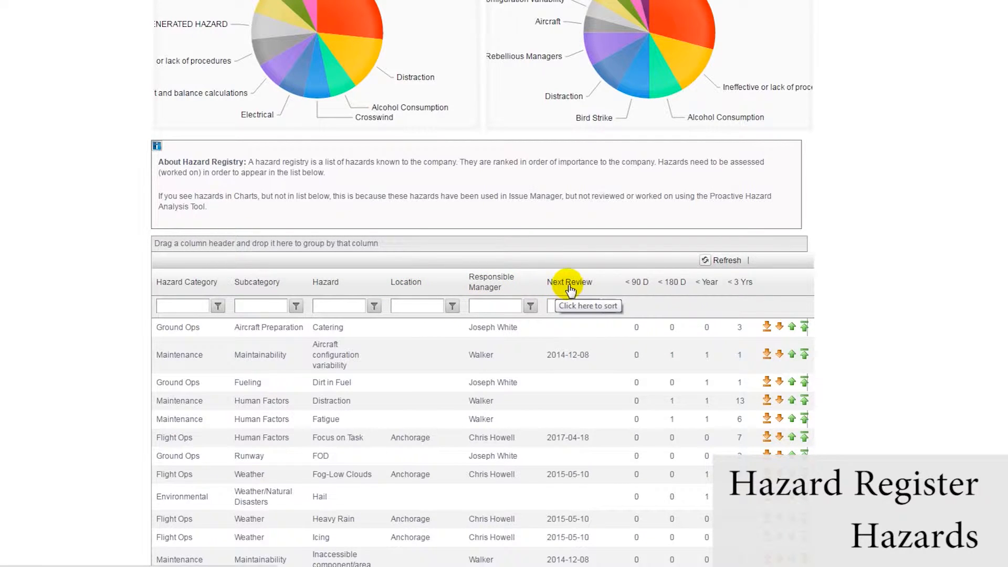
pyautogui.moveTo(631, 287)
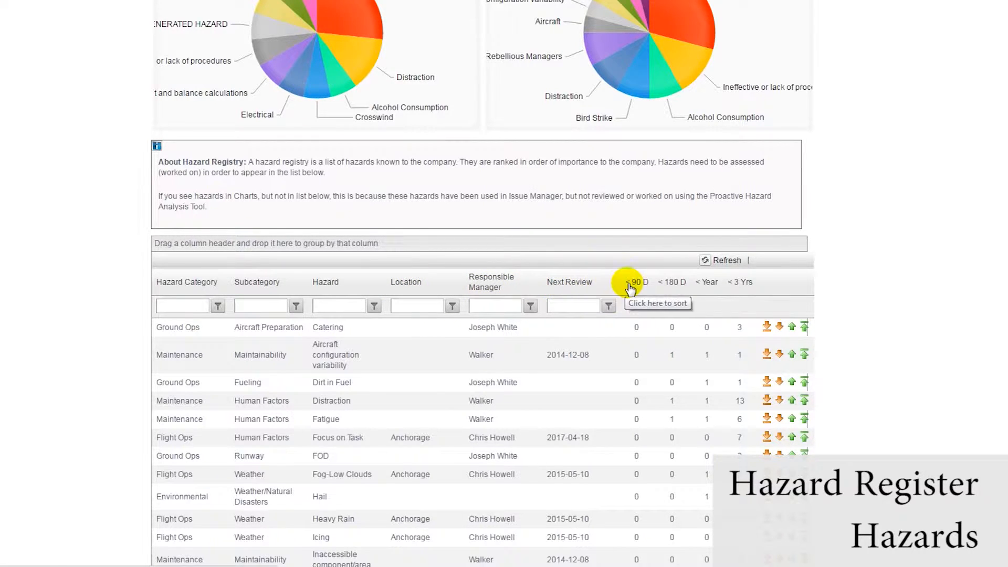
pyautogui.moveTo(672, 282)
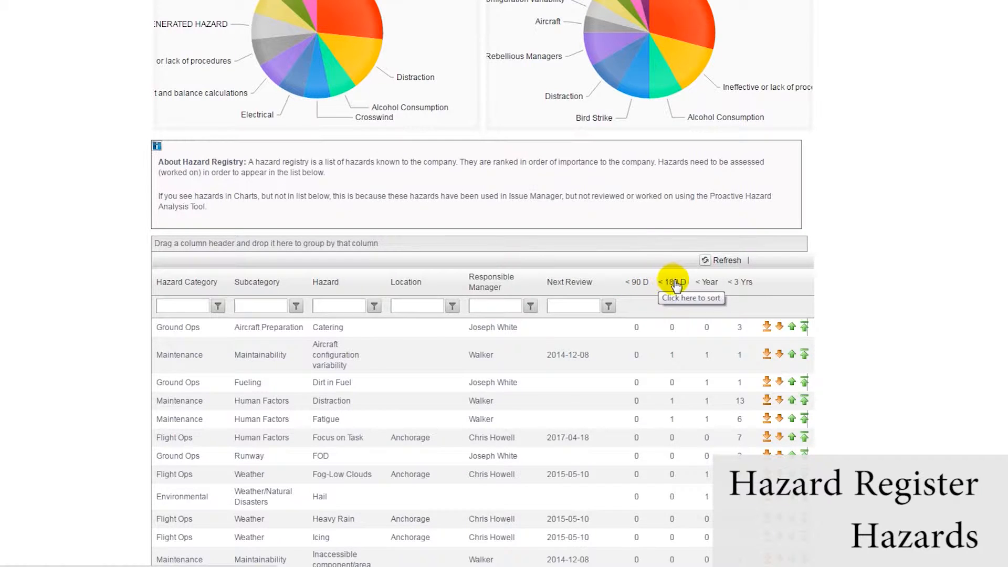
pyautogui.moveTo(739, 324)
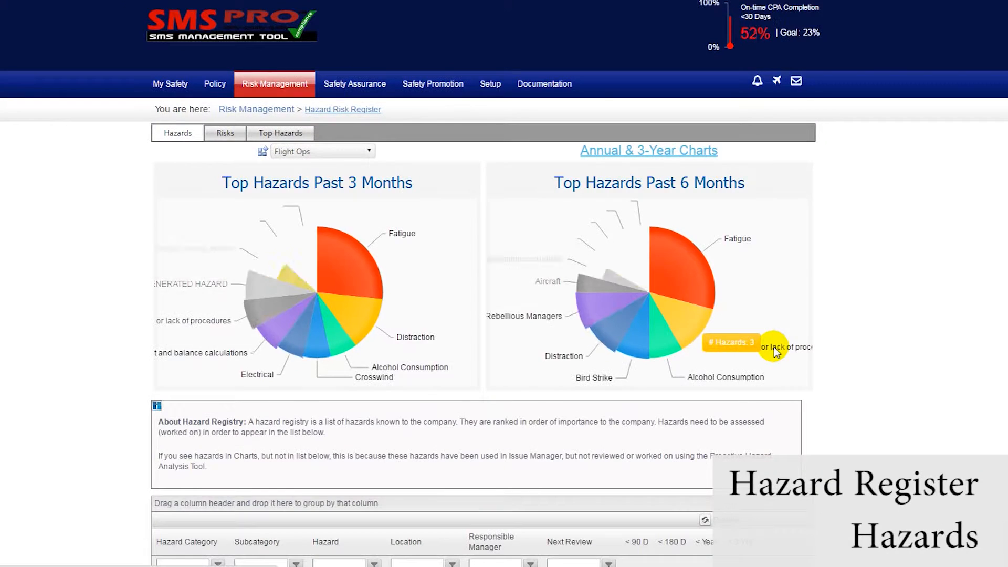
pyautogui.scroll(-3)
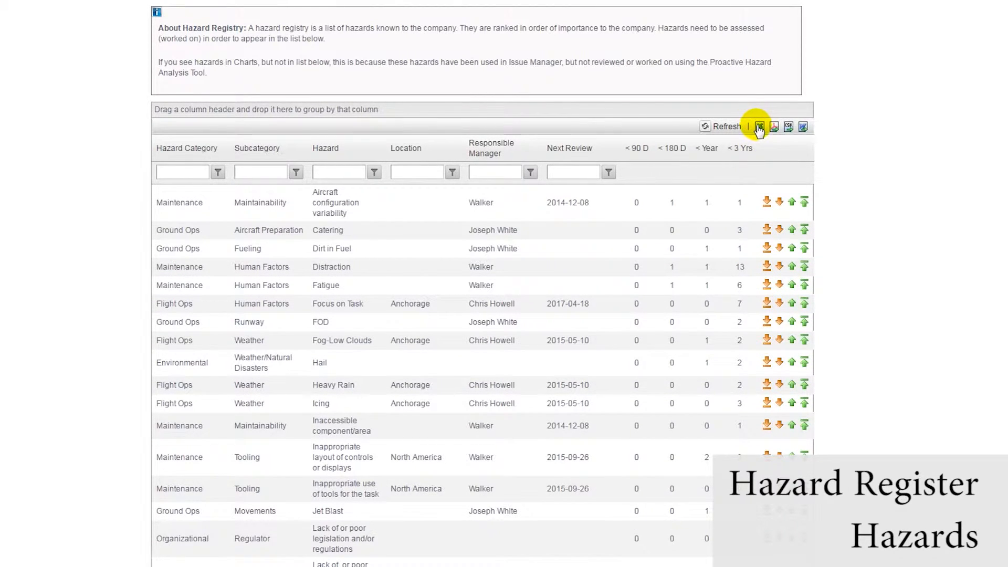
pyautogui.moveTo(773, 126)
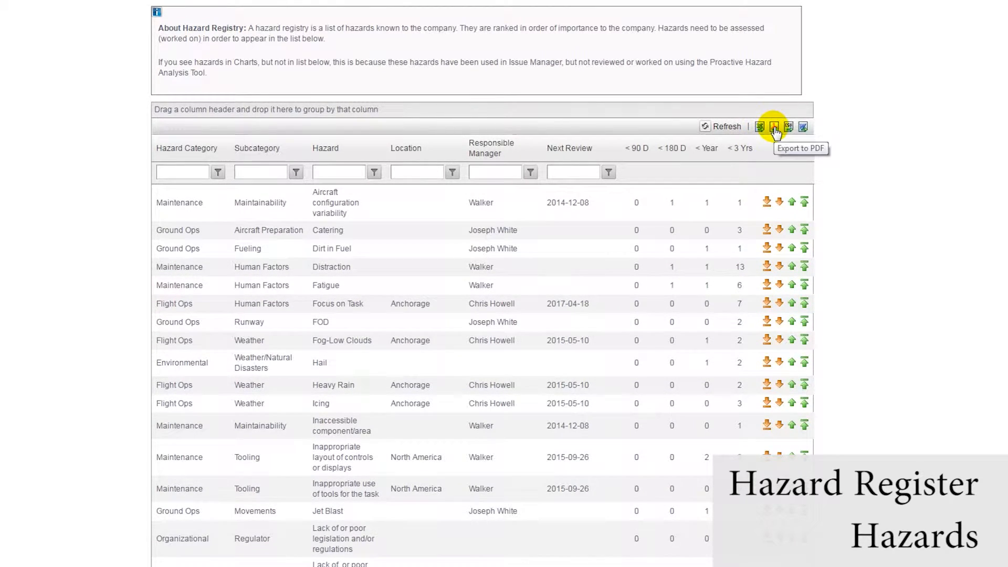
pyautogui.moveTo(788, 126)
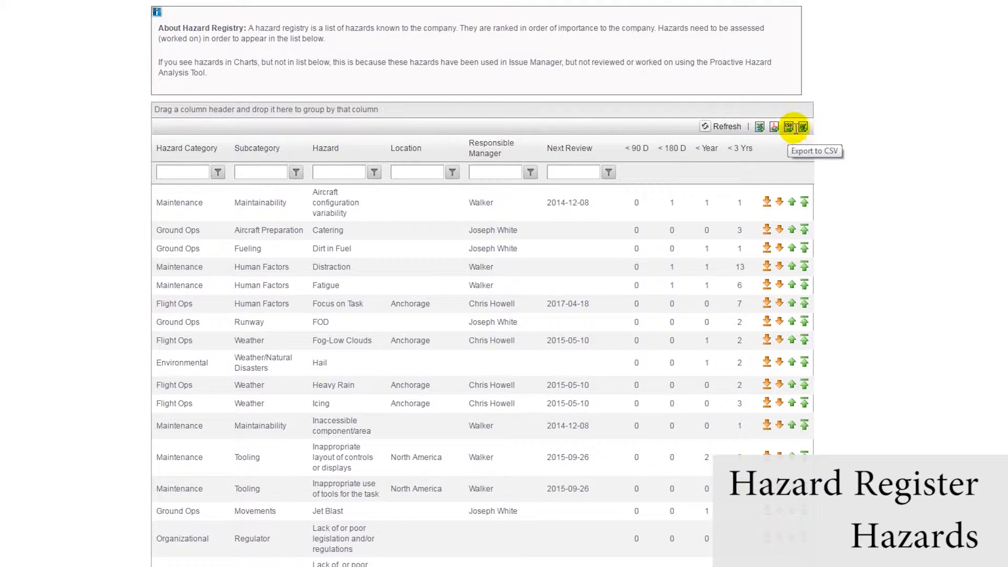
pyautogui.moveTo(803, 127)
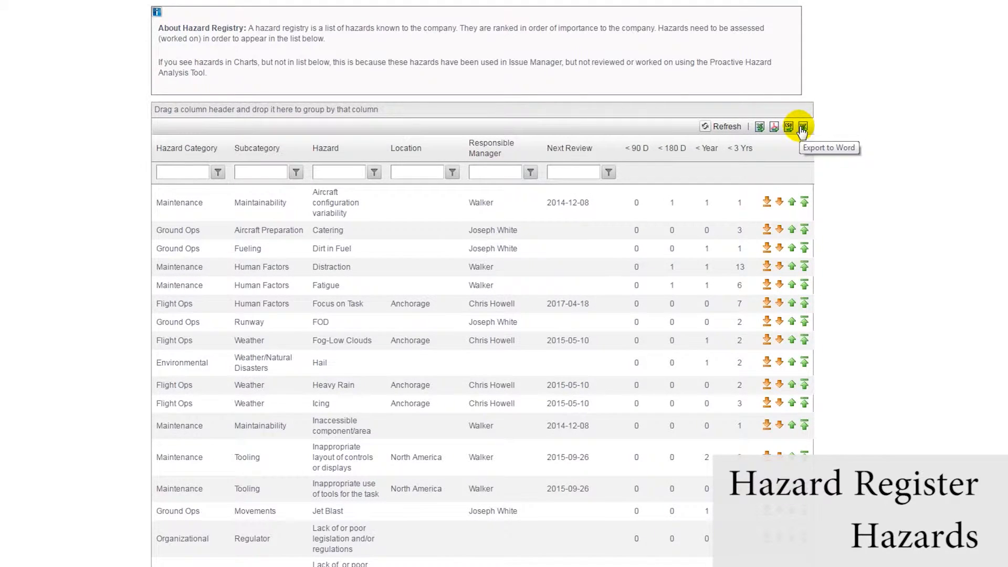
pyautogui.scroll(3)
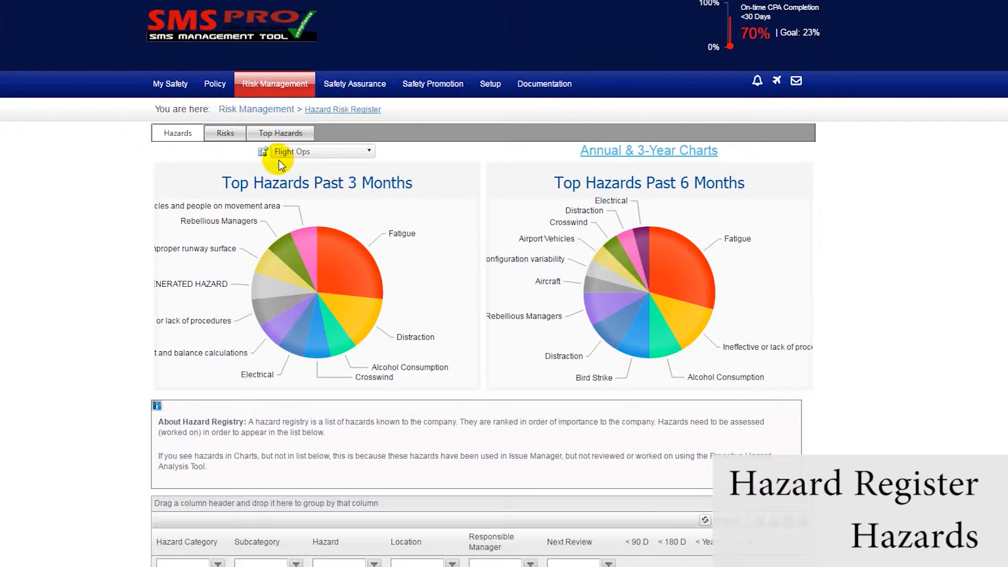
pyautogui.moveTo(217, 109)
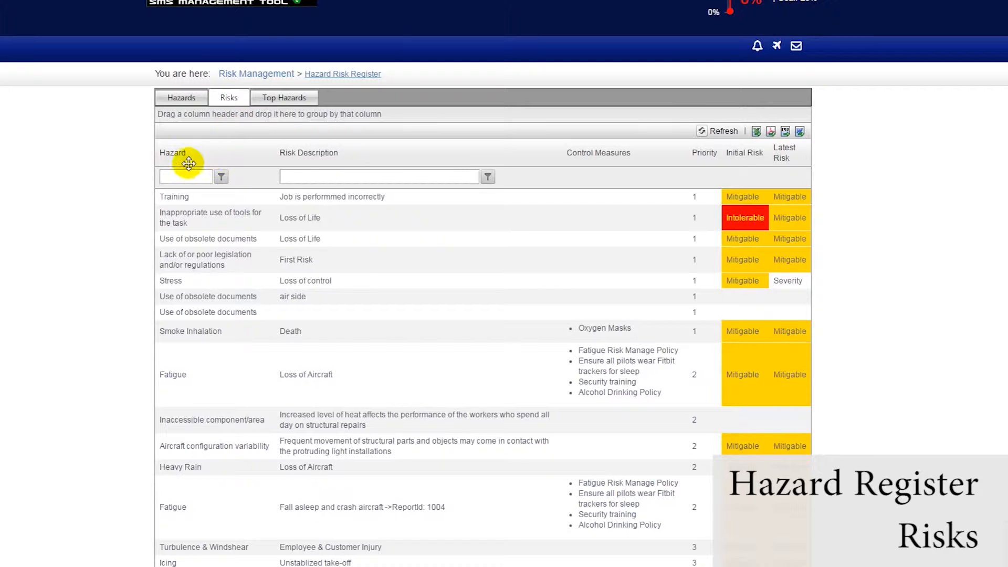
pyautogui.moveTo(254, 157)
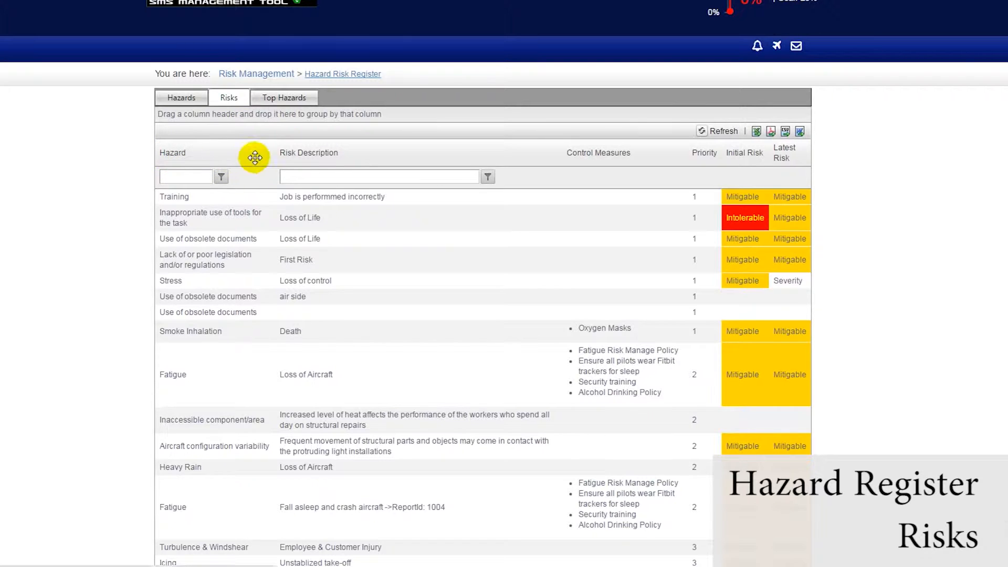
pyautogui.moveTo(308, 153)
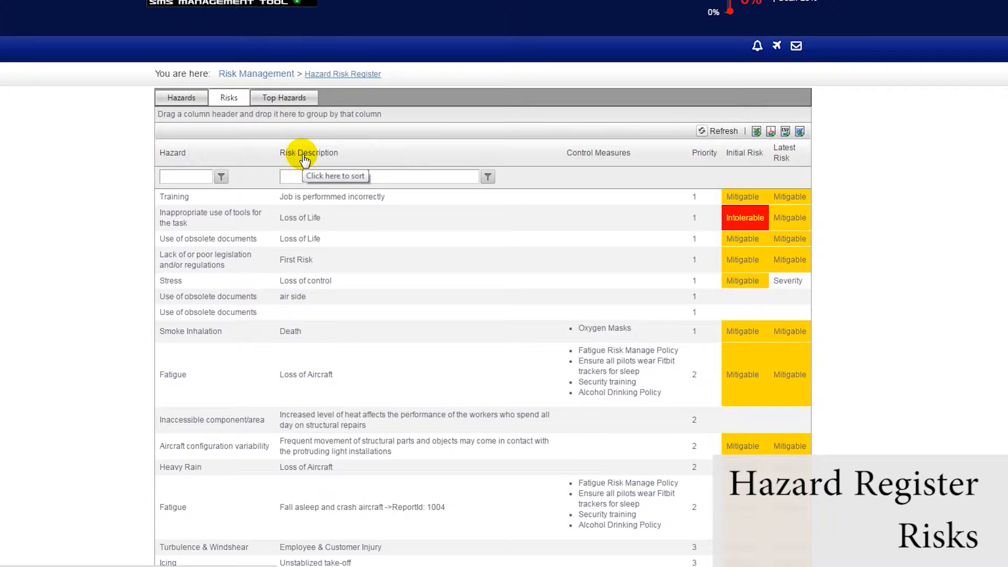
pyautogui.moveTo(297, 193)
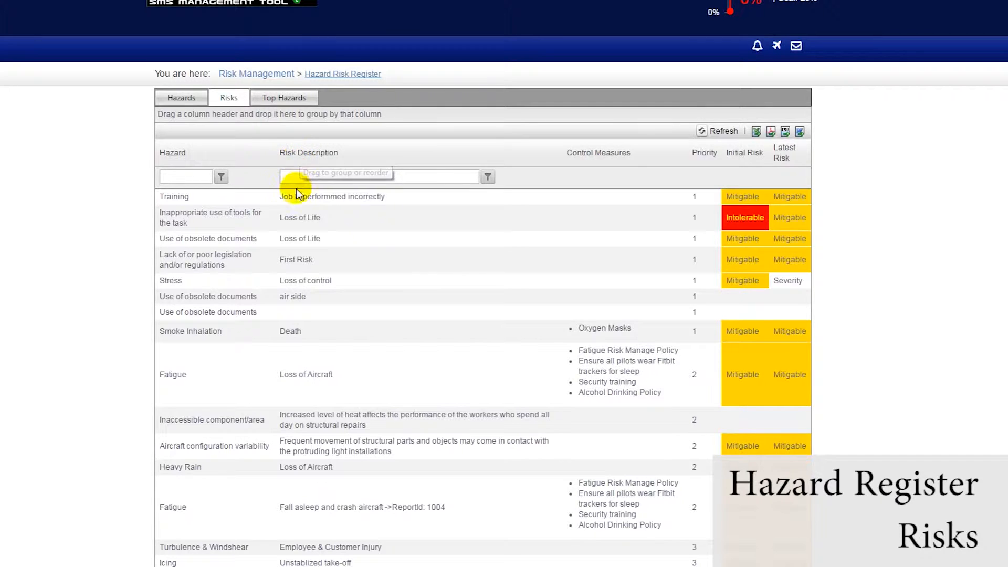
pyautogui.moveTo(585, 199)
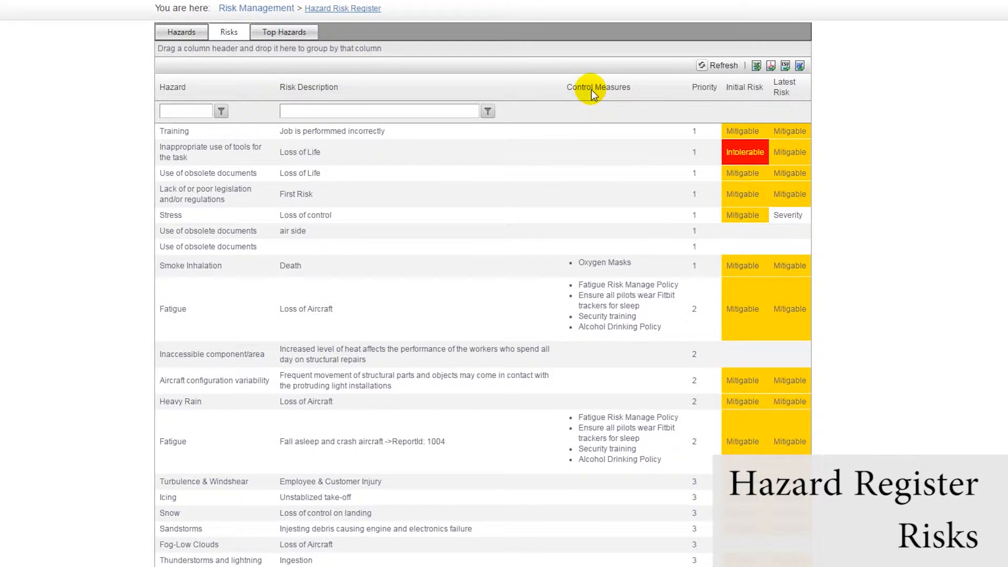
pyautogui.moveTo(704, 89)
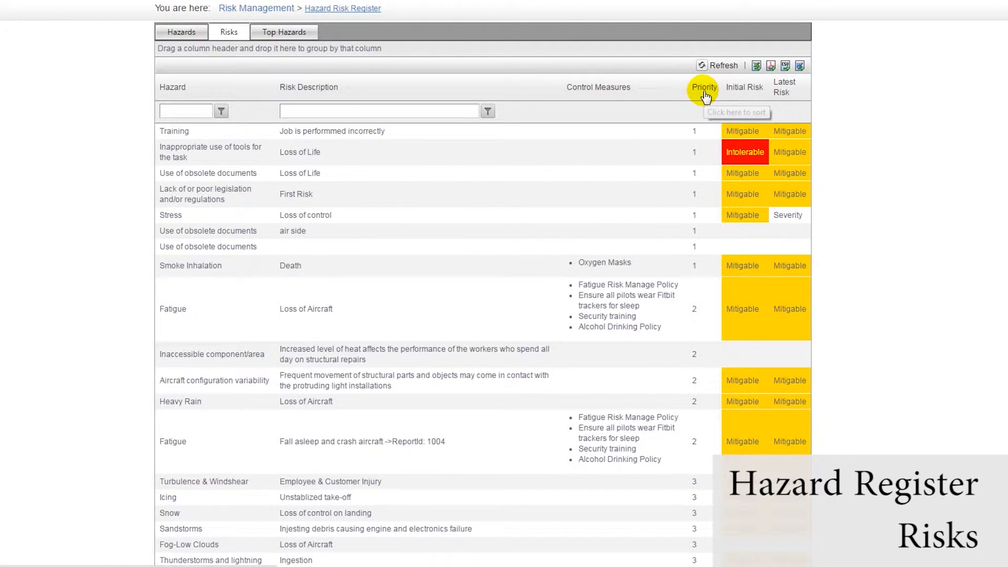
pyautogui.moveTo(743, 90)
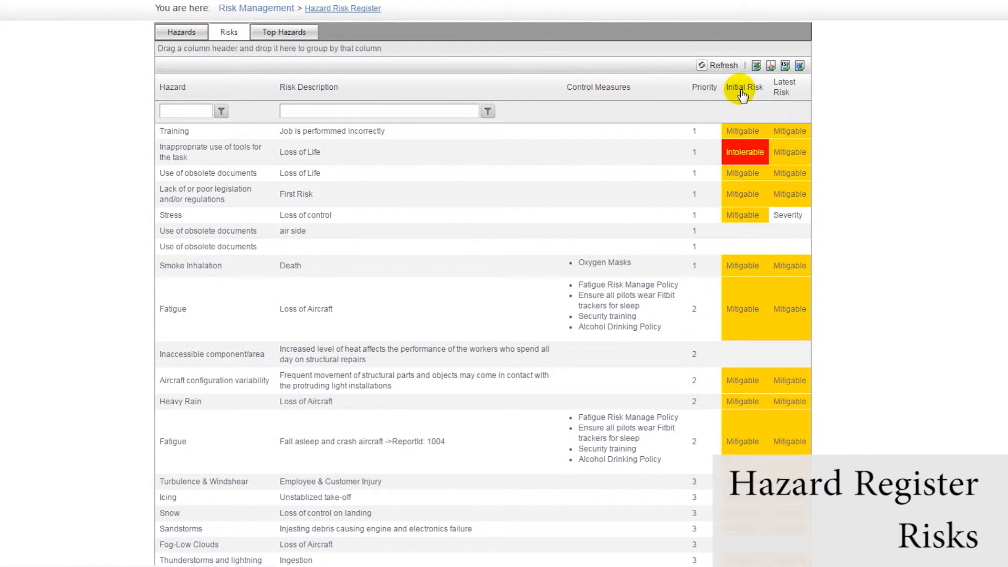
pyautogui.moveTo(781, 86)
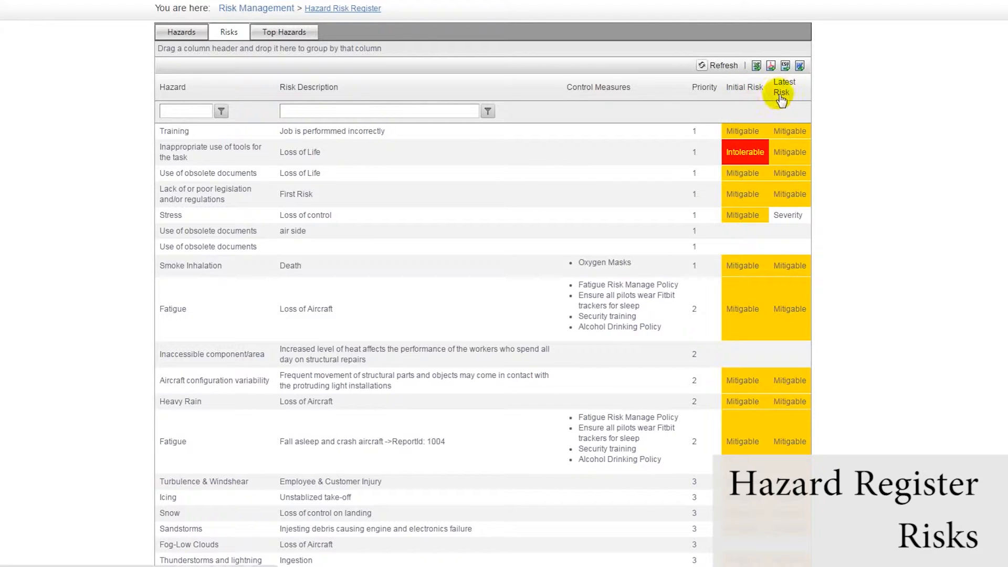
pyautogui.moveTo(782, 96)
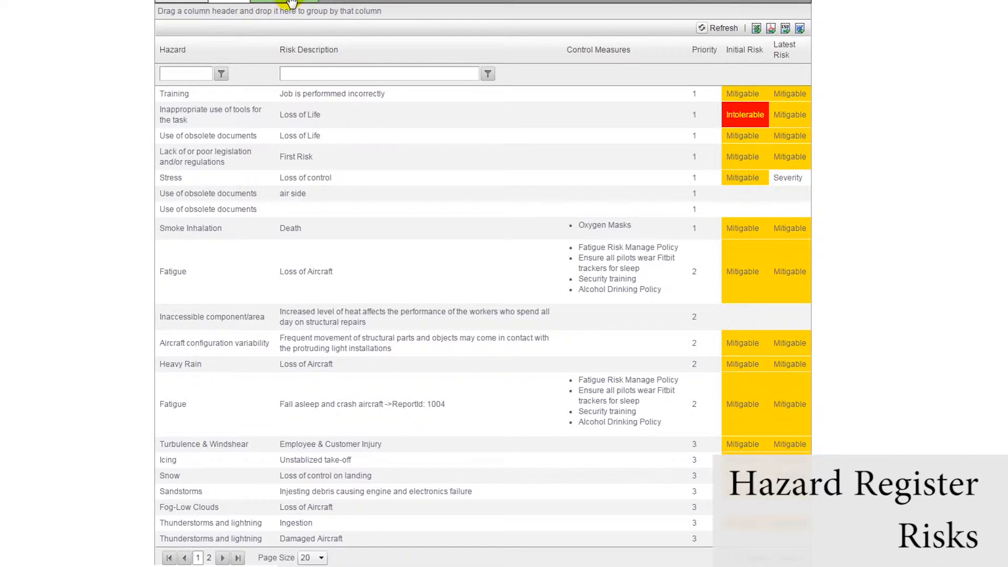
pyautogui.scroll(3)
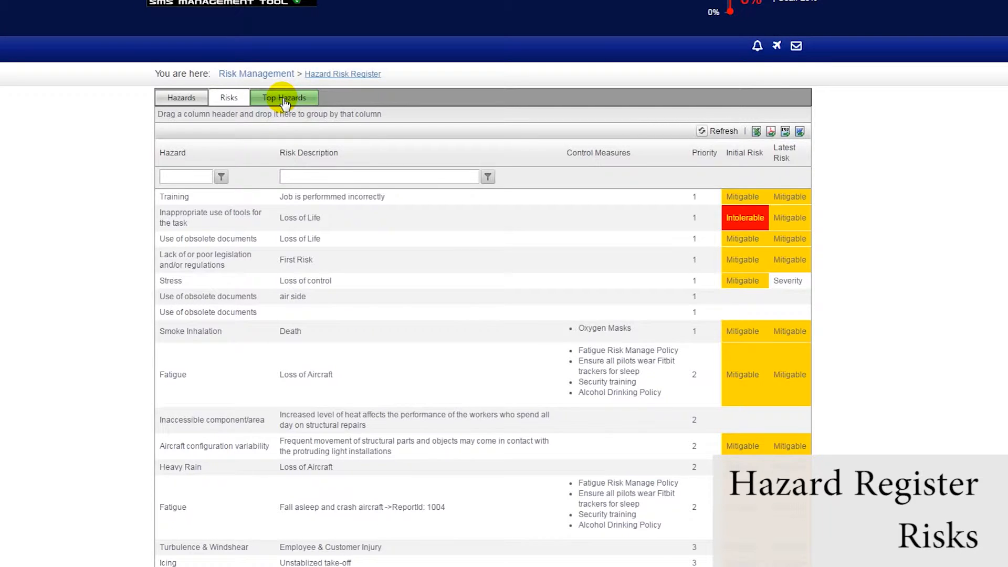
# Show the Top Hazards tab ranking hazards by report count, Fatigue leading at 15.
pyautogui.click(284, 97)
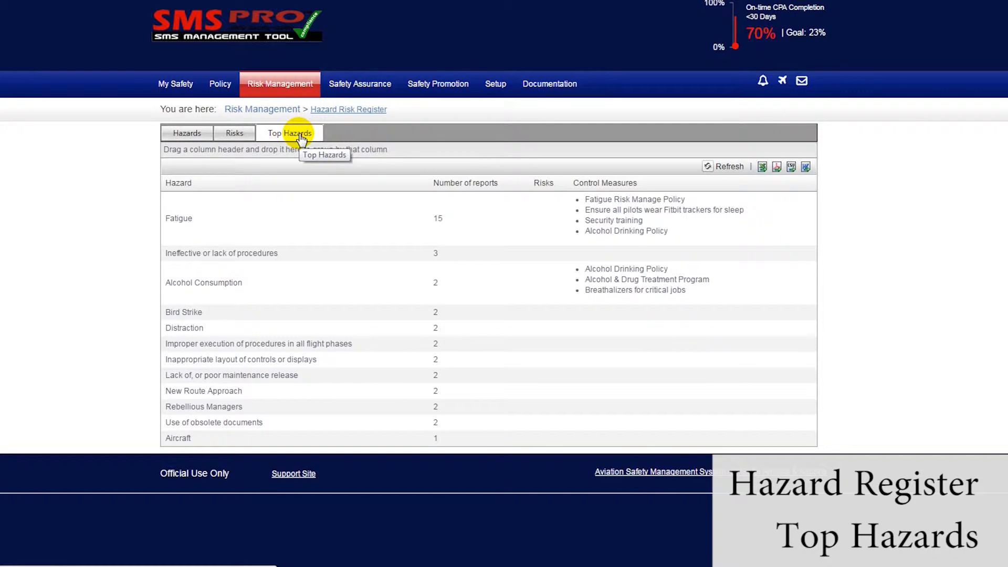
pyautogui.moveTo(437, 217)
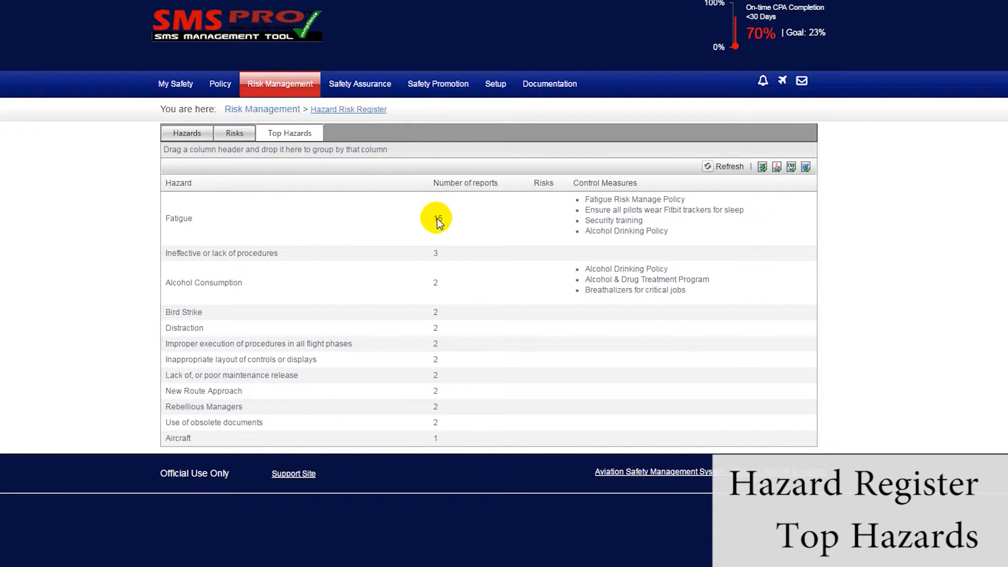
pyautogui.moveTo(436, 283)
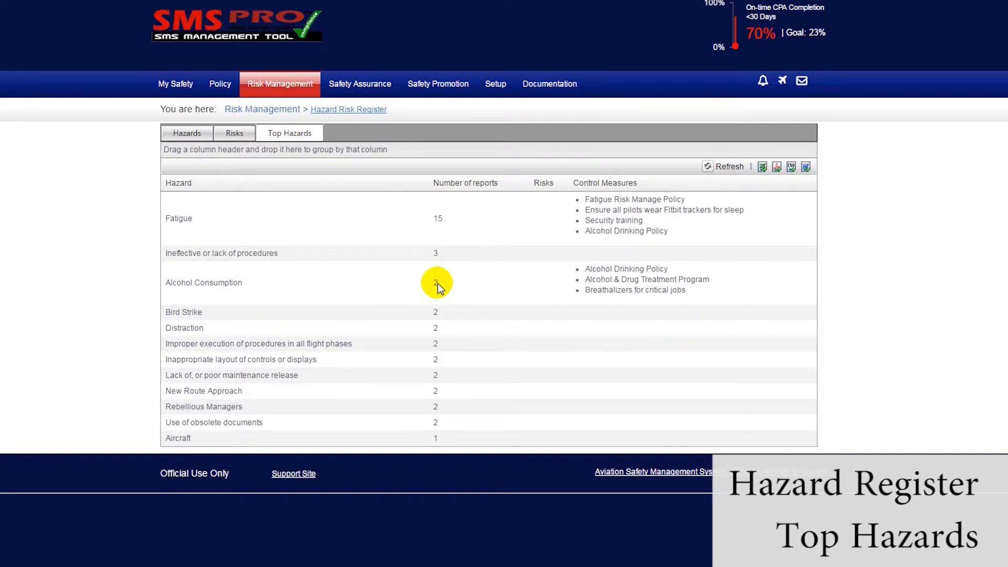
pyautogui.moveTo(430, 298)
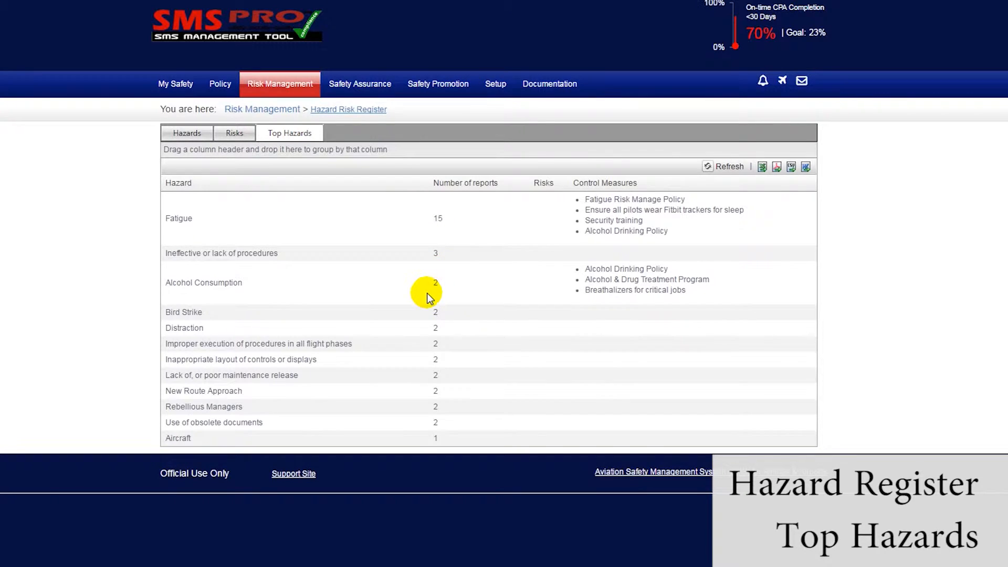
pyautogui.moveTo(187, 133)
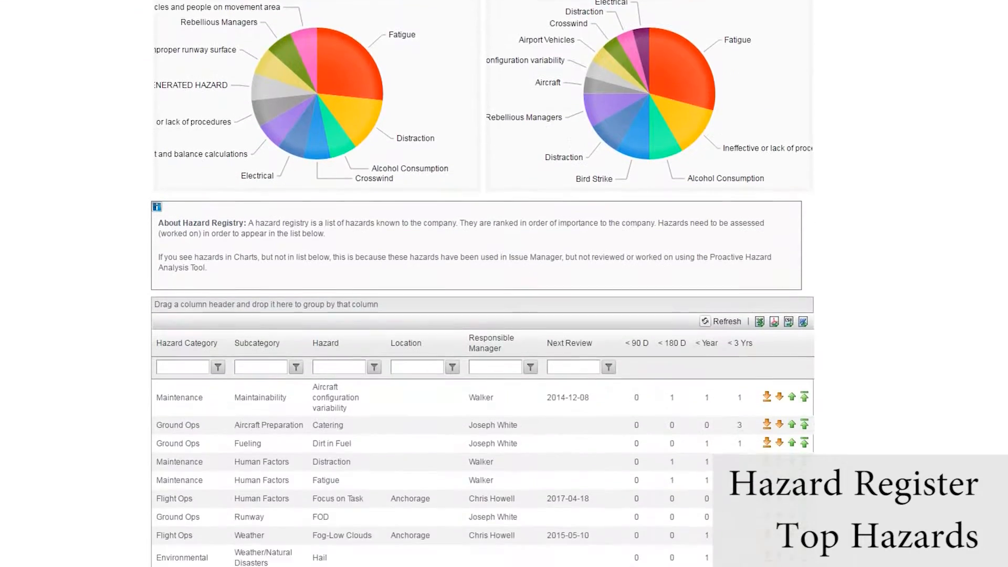
# Scroll down through the Hazards tab charts and full hazard list.
pyautogui.scroll(-3)
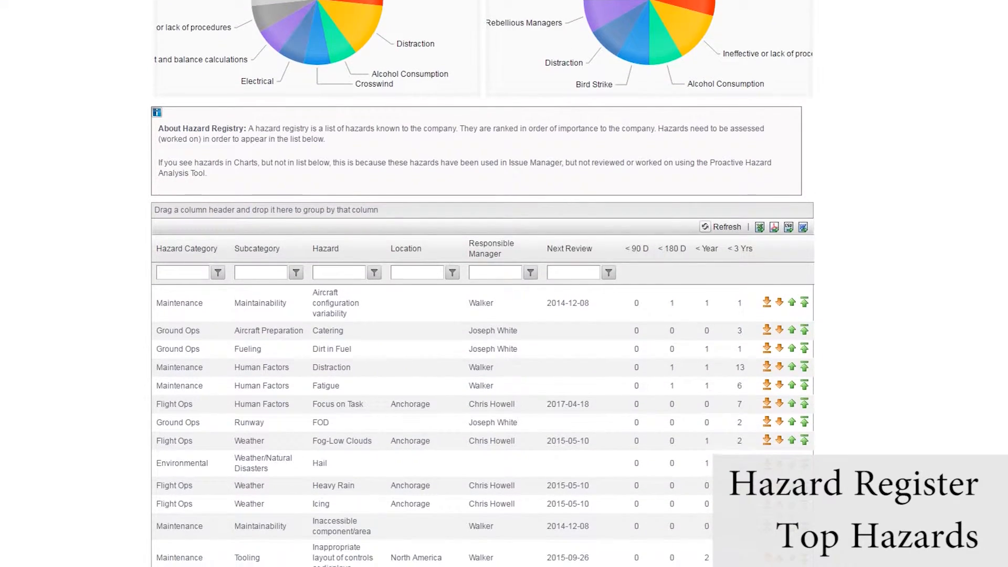
pyautogui.scroll(-3)
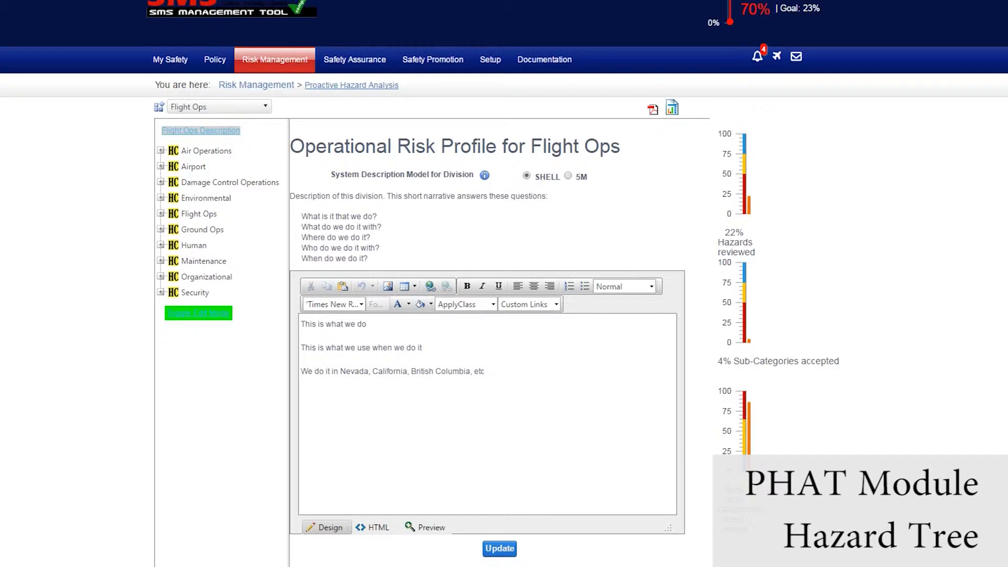
pyautogui.moveTo(861, 64)
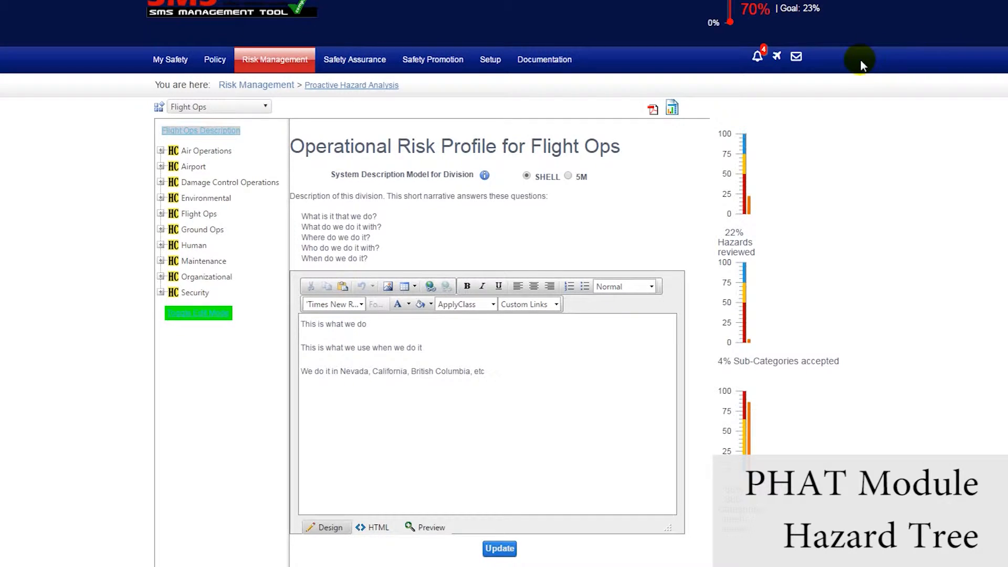
pyautogui.moveTo(792, 95)
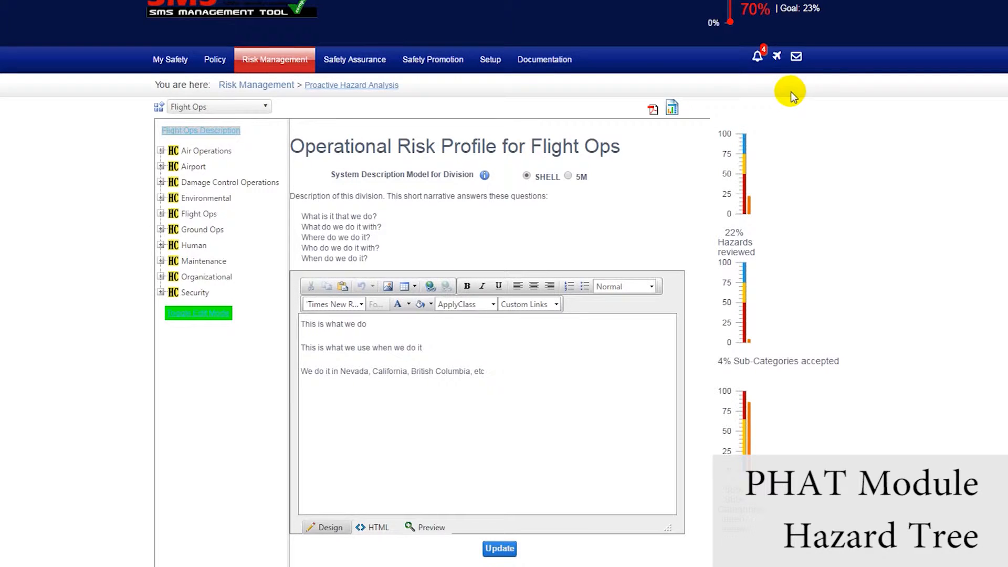
pyautogui.moveTo(399, 126)
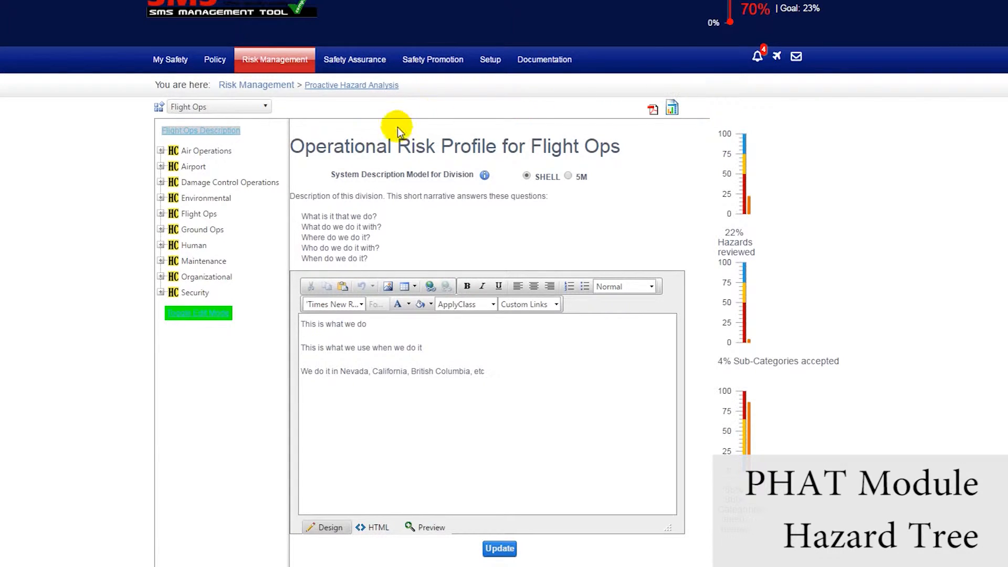
# Open and expand Air Operations, then open the Aircraft Loading subcategory (144325).
pyautogui.doubleClick(453, 146)
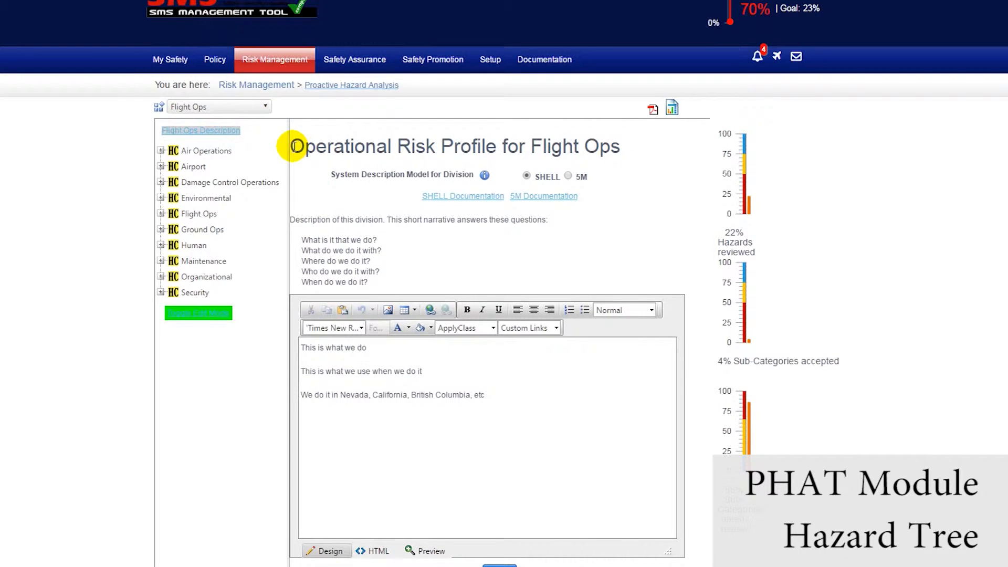
pyautogui.moveTo(172, 155)
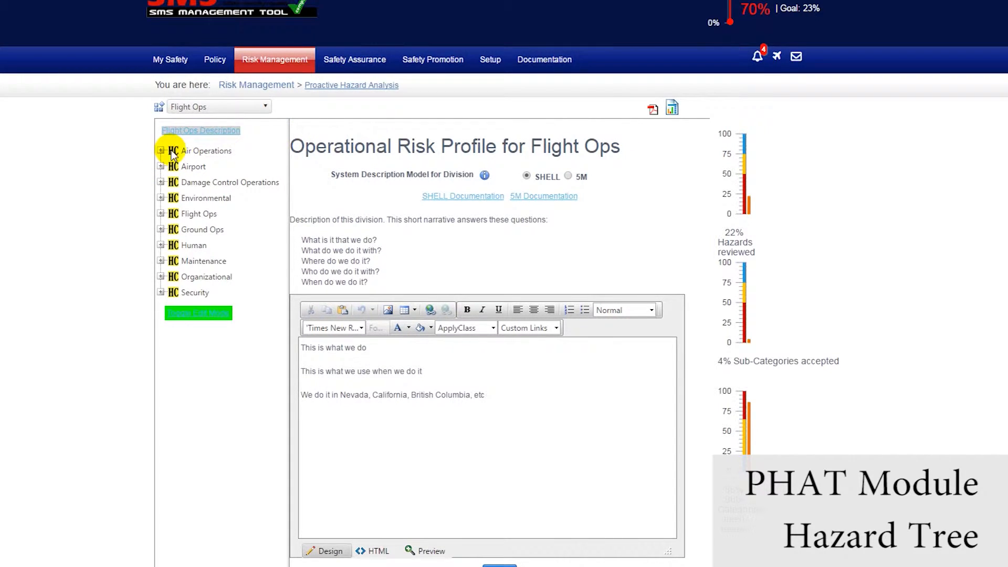
pyautogui.click(206, 150)
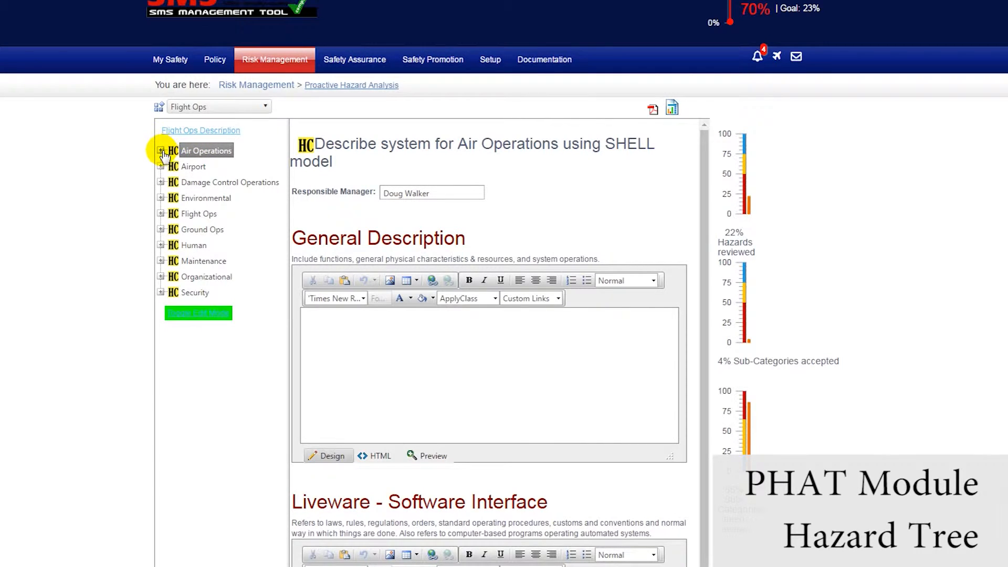
pyautogui.click(161, 151)
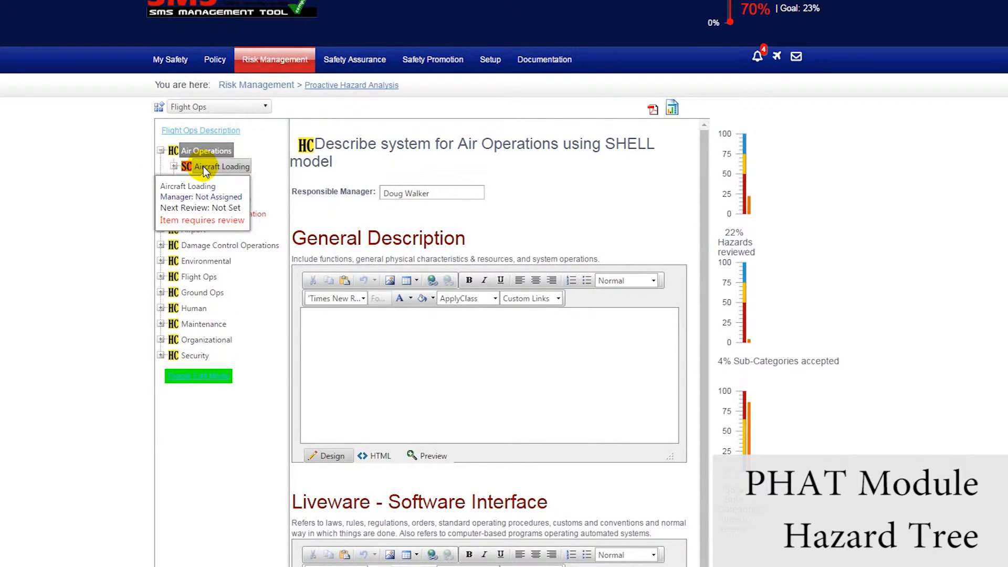
pyautogui.click(221, 166)
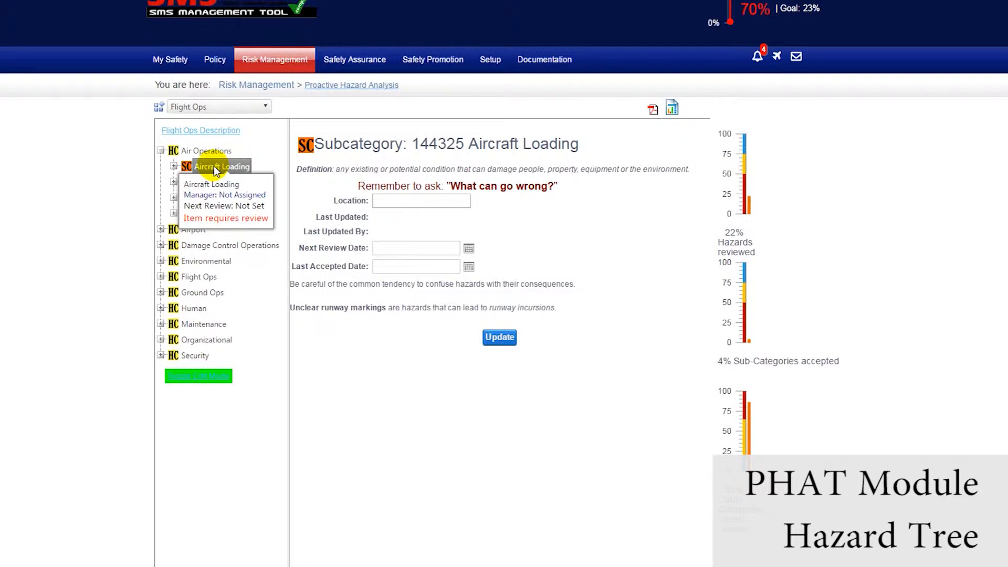
# Expand Aircraft Loading, review carry-on baggage stowage hazard 144330, then return to Aircraft Loading.
pyautogui.click(172, 170)
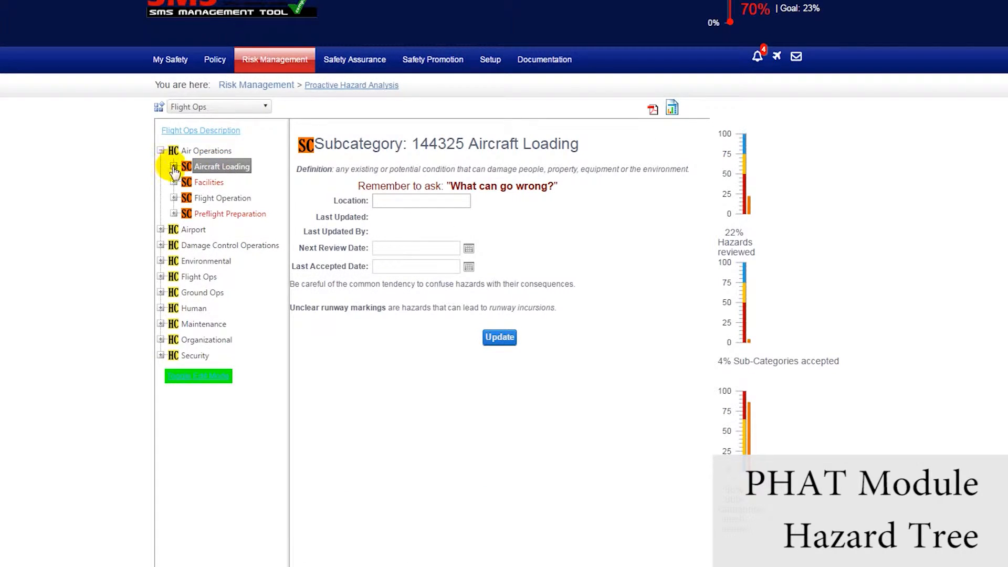
pyautogui.click(174, 166)
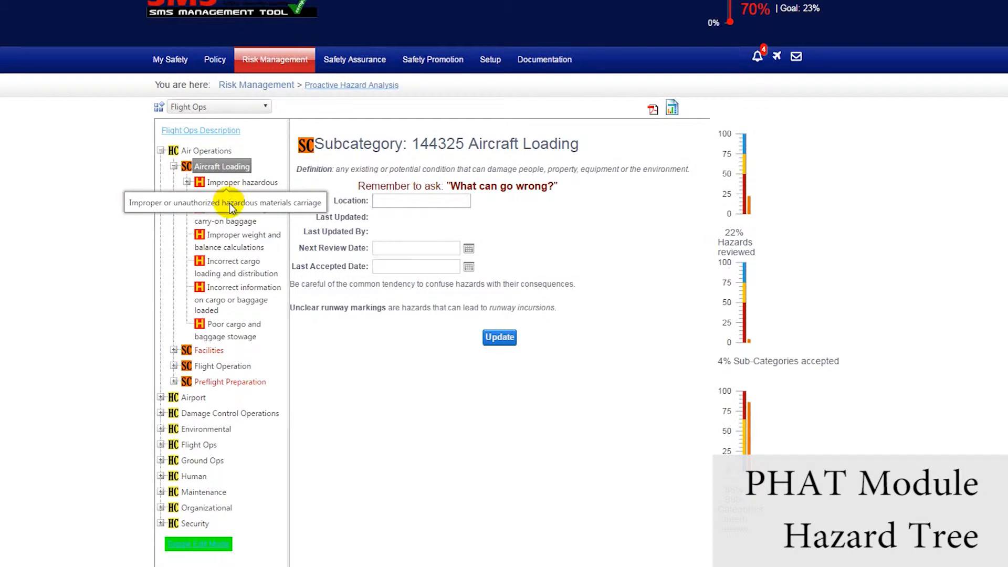
pyautogui.click(233, 208)
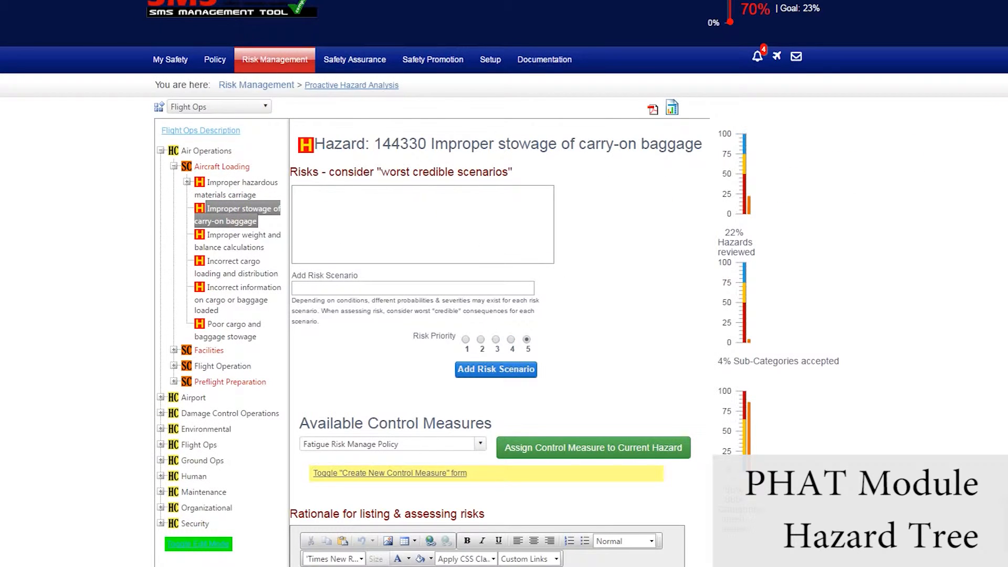
pyautogui.scroll(-3)
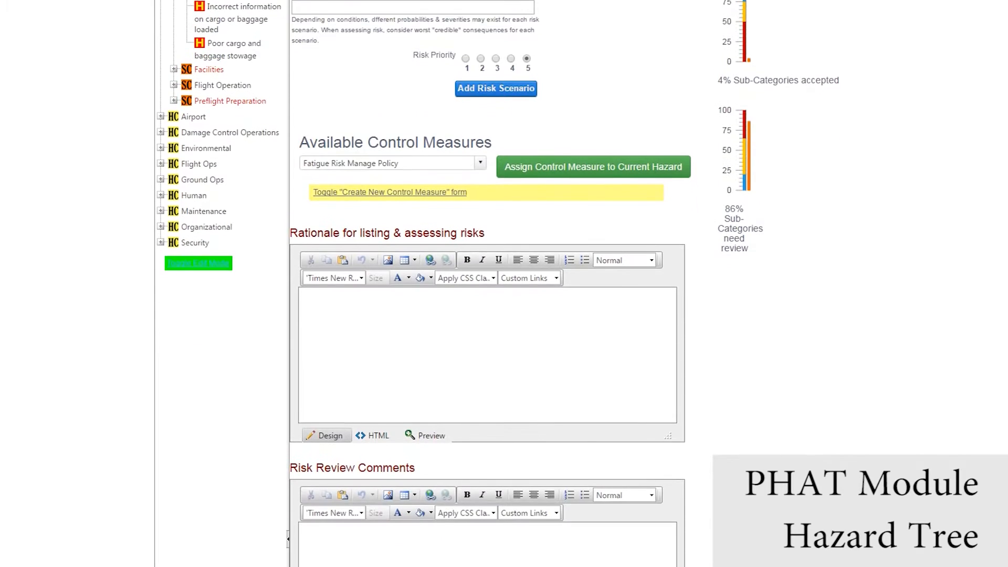
pyautogui.scroll(-3)
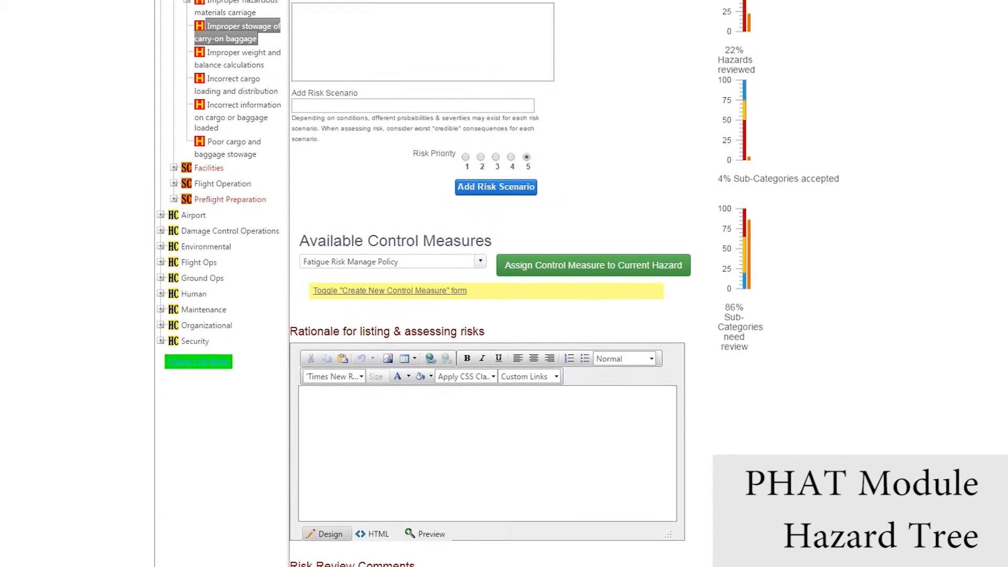
pyautogui.scroll(3)
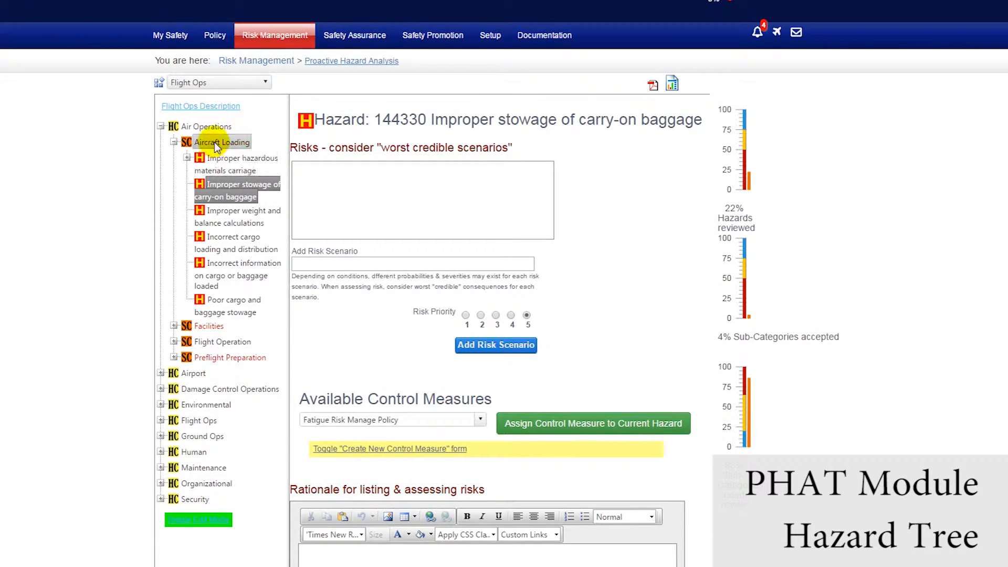
pyautogui.click(221, 143)
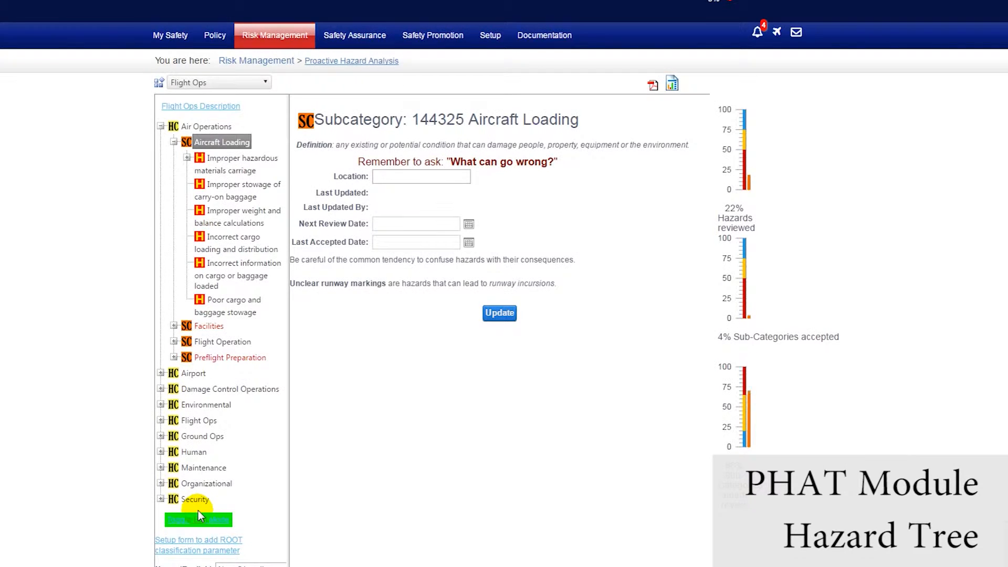
# Enter 'New Hazard' as the hazard's English name and tick Is KPI?
pyautogui.scroll(-3)
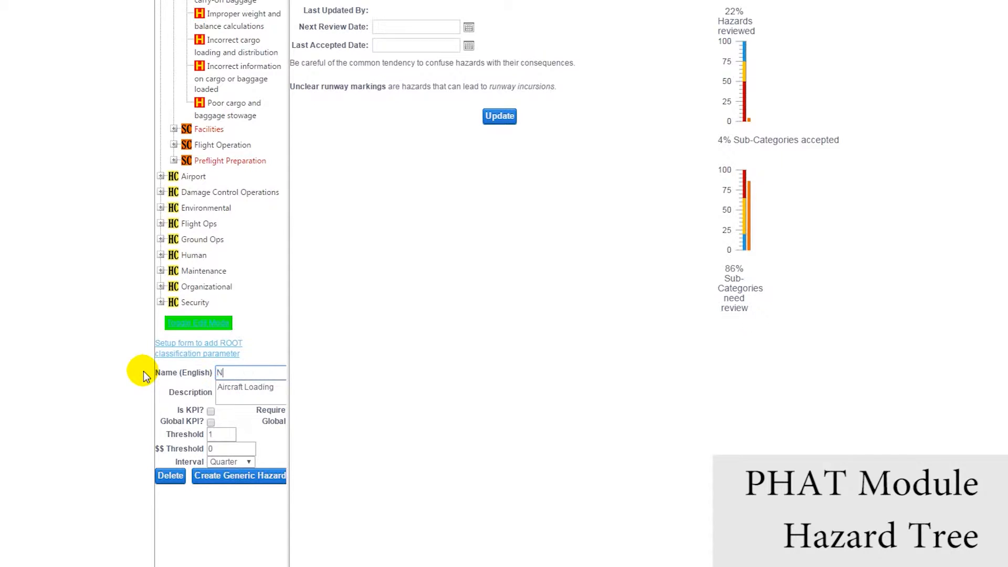
pyautogui.write('New Hazard')
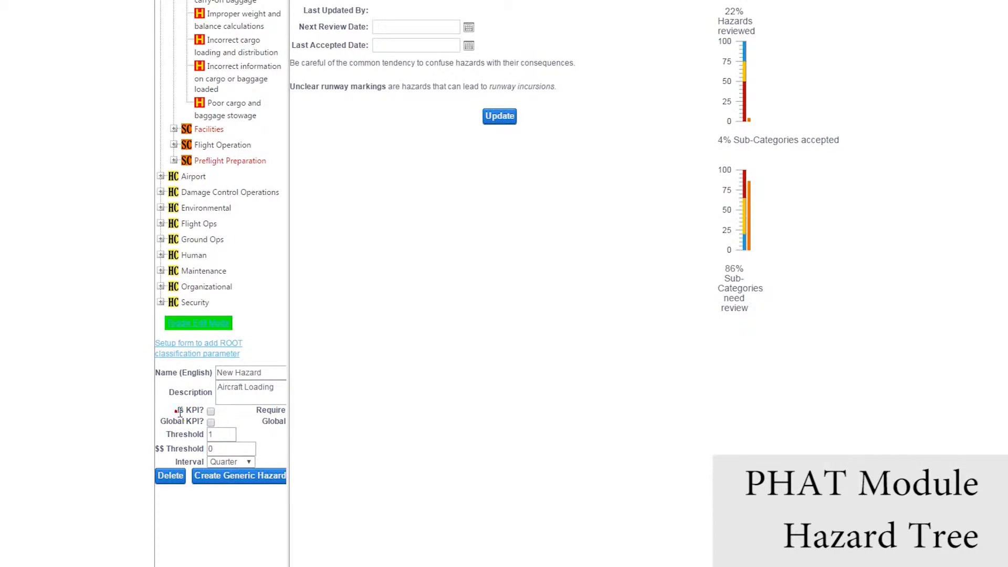
pyautogui.click(211, 410)
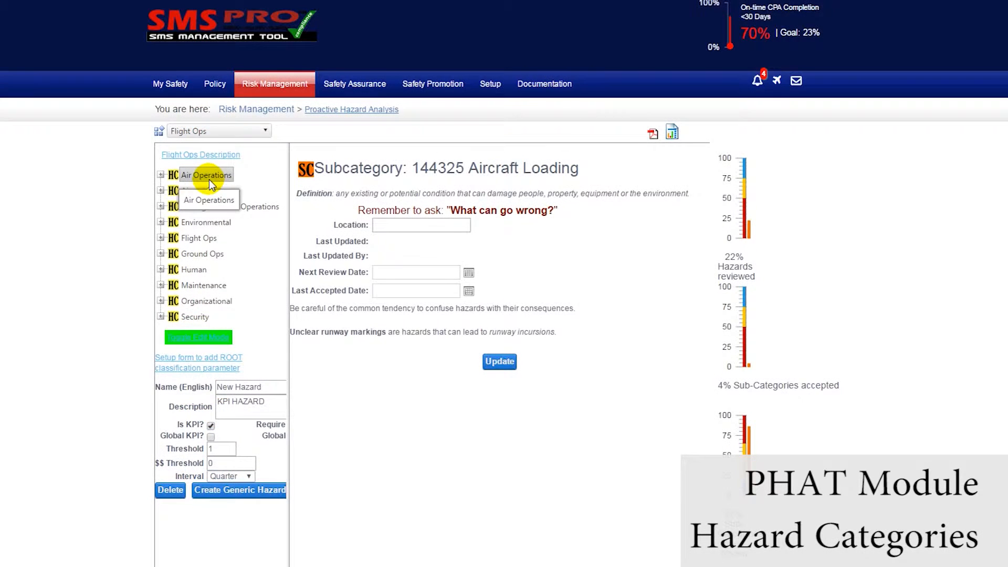
# View Air Operations, open the Flight Ops description, and expand Air Operations' four subcategories.
pyautogui.click(207, 175)
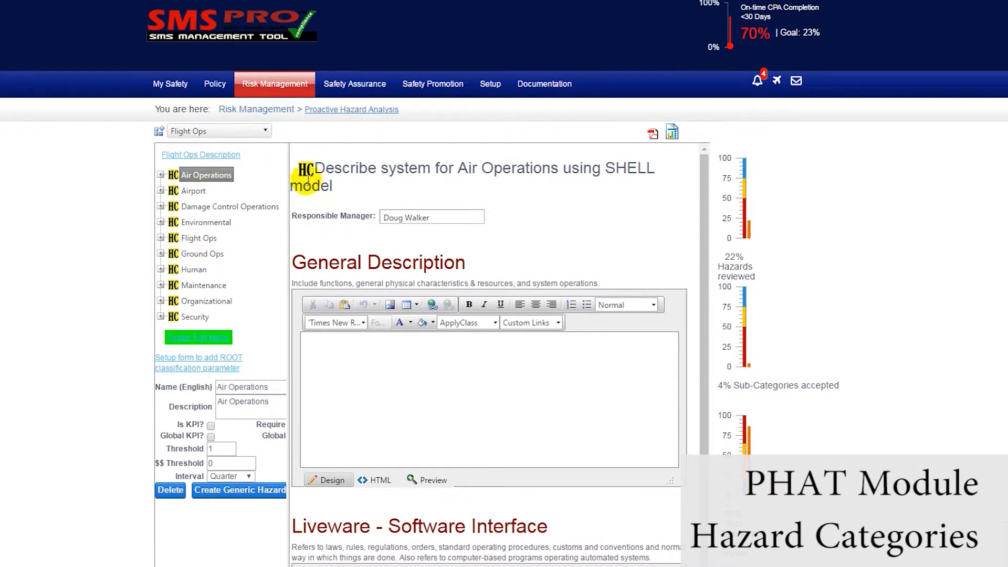
pyautogui.doubleClick(630, 168)
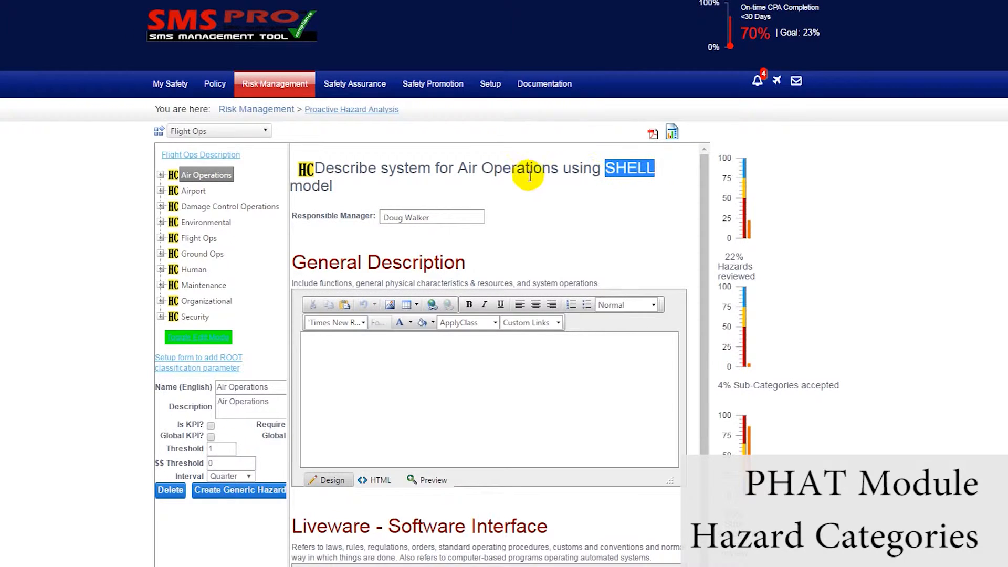
pyautogui.click(200, 155)
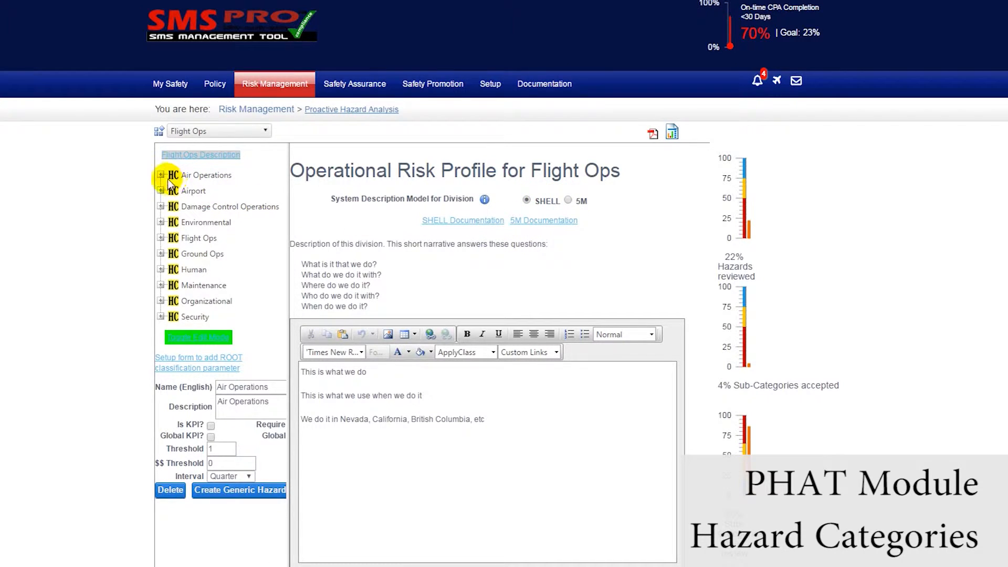
pyautogui.click(161, 175)
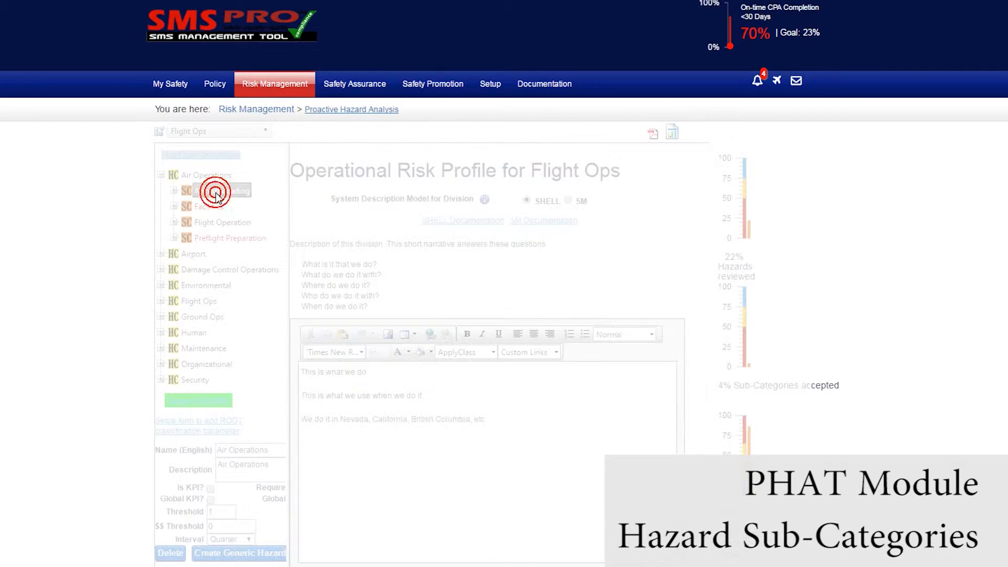
# Give Aircraft Loading a Next Review Date of 04/29/2016 and expand its six hazards.
pyautogui.click(225, 190)
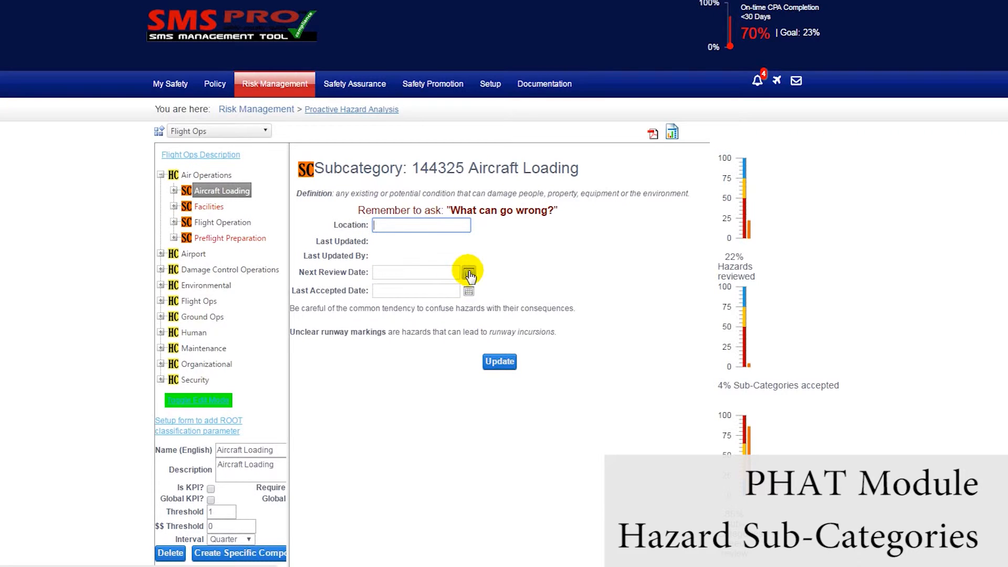
pyautogui.click(469, 272)
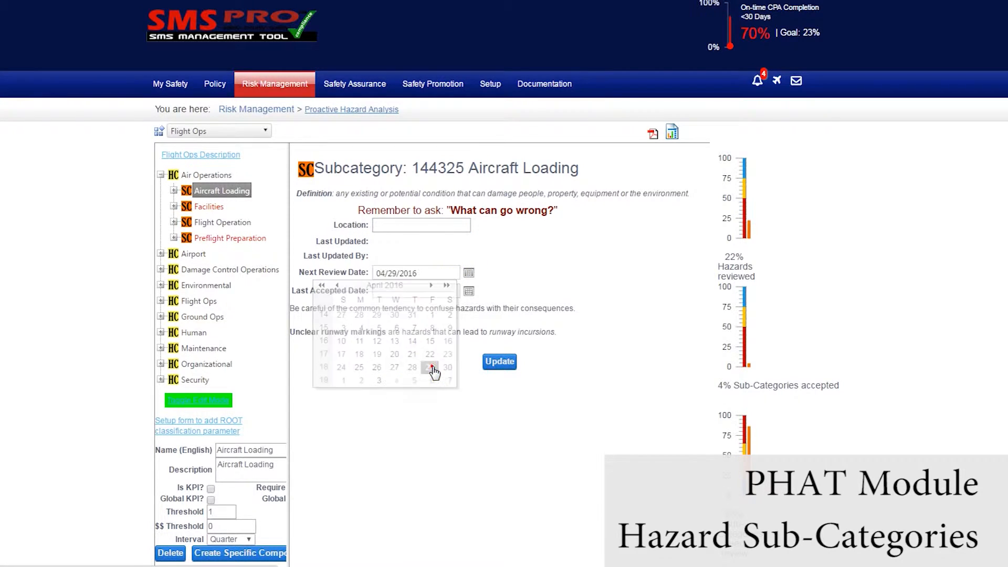
pyautogui.click(429, 367)
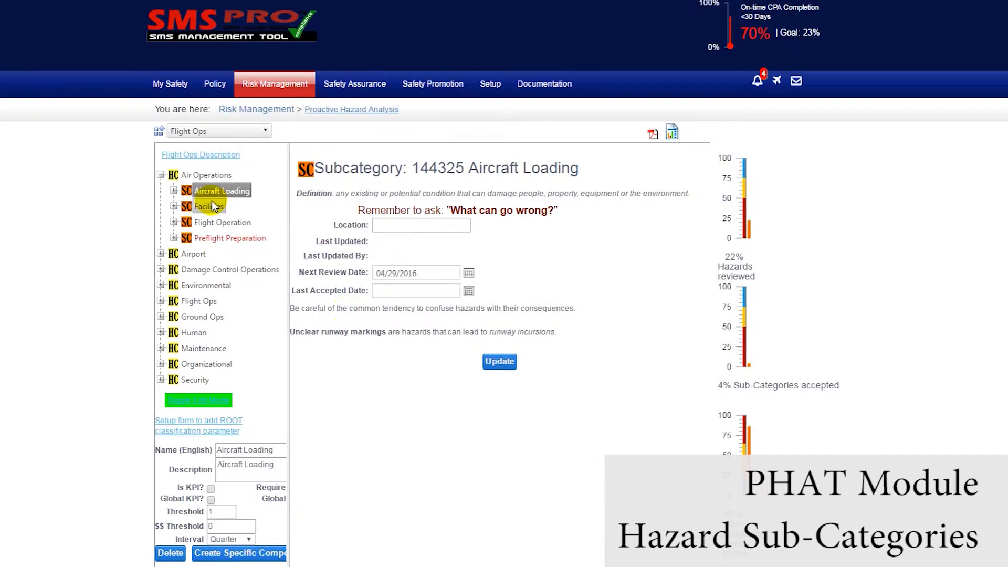
pyautogui.click(175, 194)
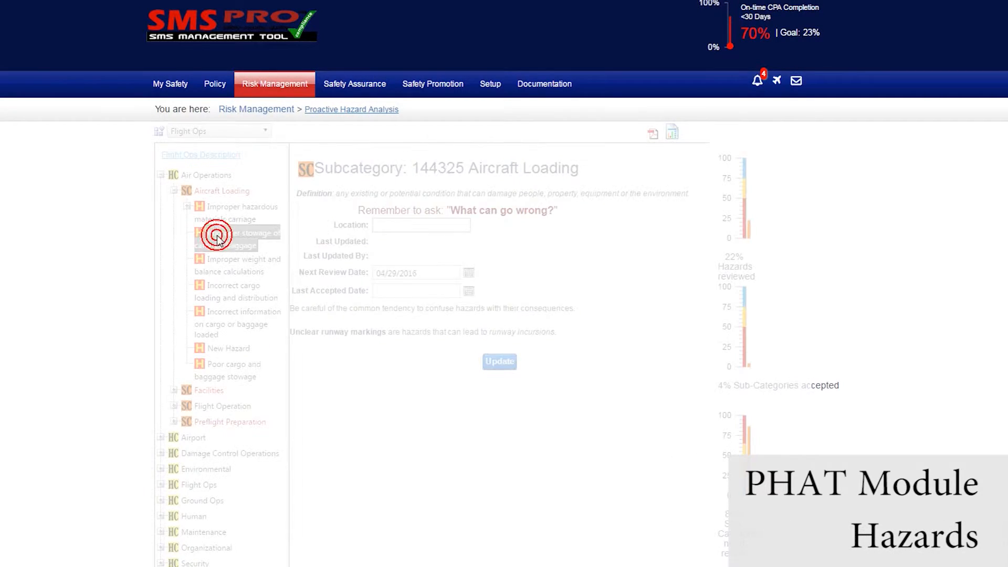
# Add Scenerio 1 and Scenerio 2 to hazard 144330, then assess and save Scenerio 2.
pyautogui.click(237, 238)
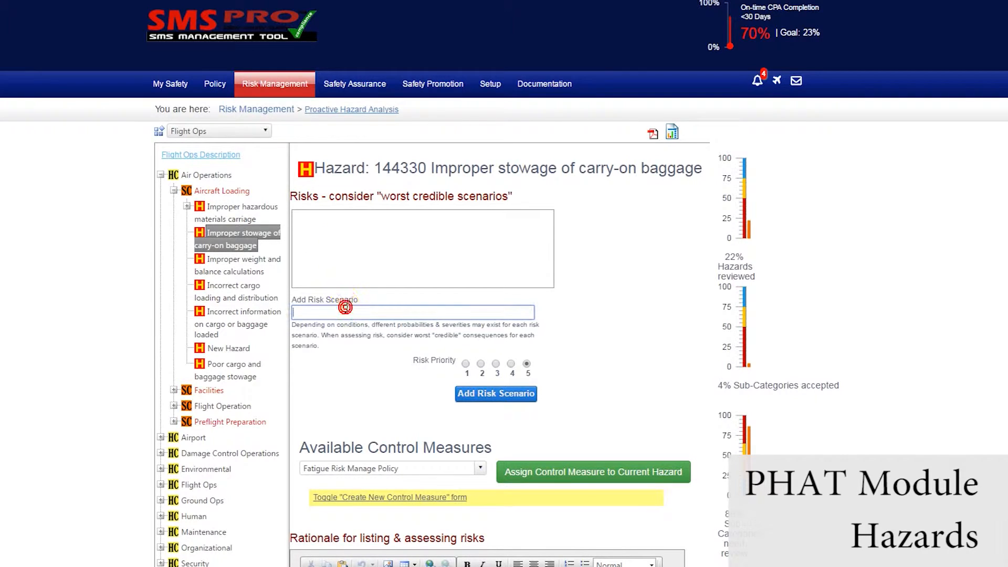
pyautogui.click(495, 393)
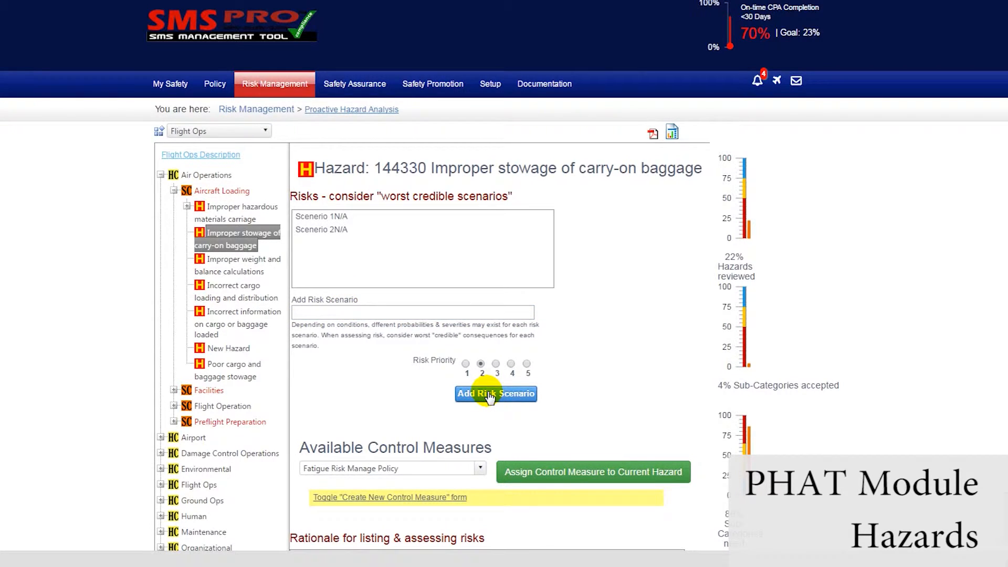
pyautogui.moveTo(344, 233)
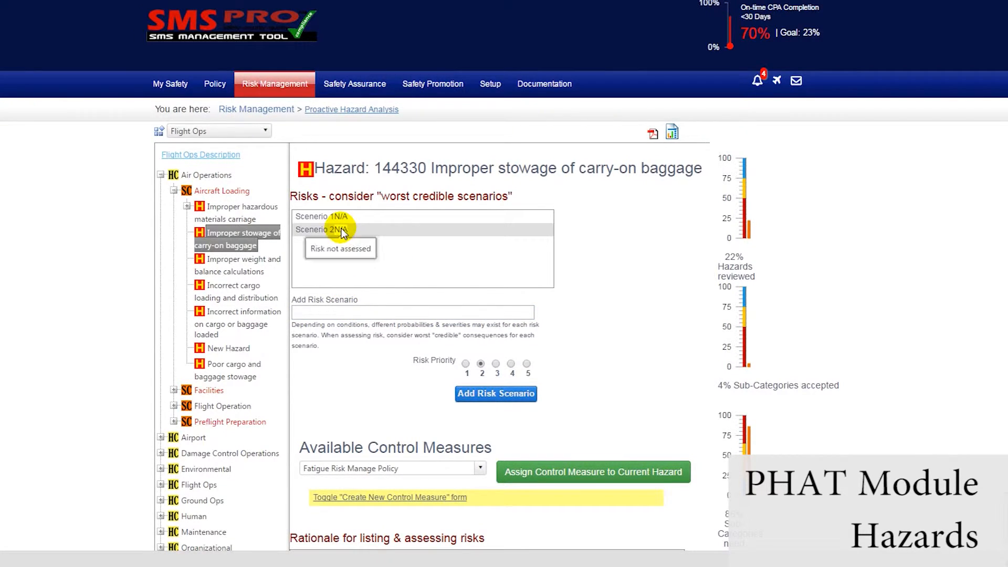
pyautogui.click(320, 229)
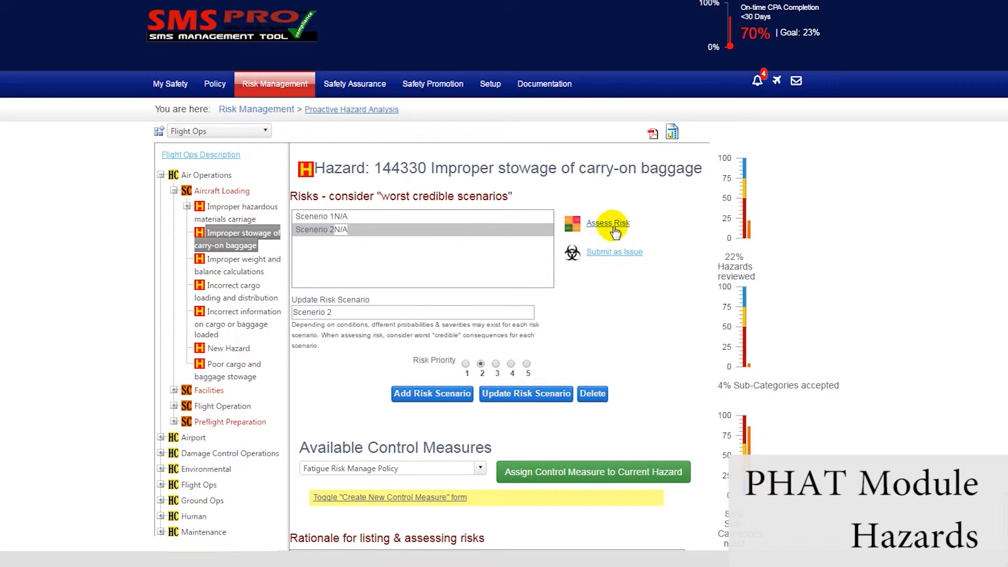
pyautogui.click(607, 223)
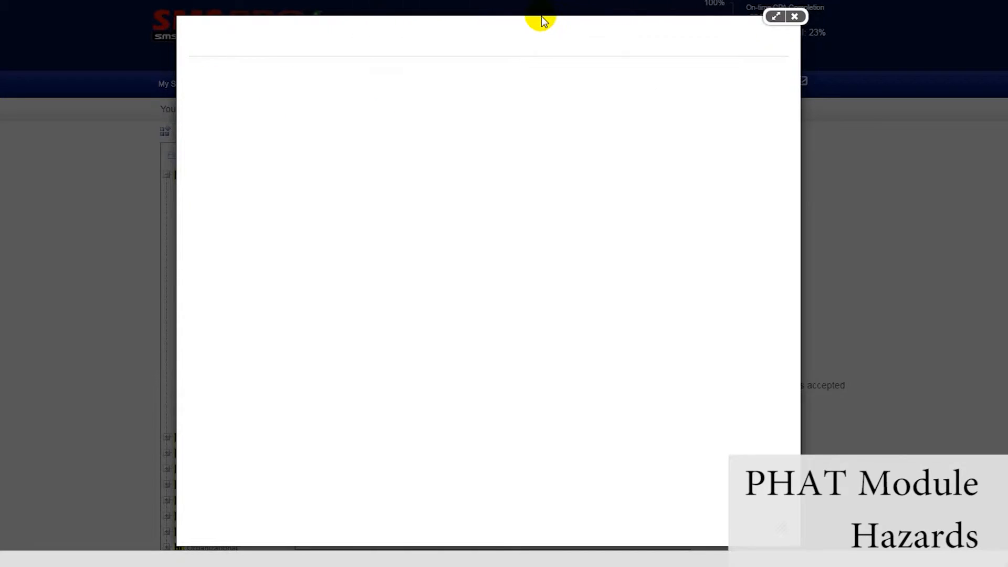
pyautogui.click(794, 17)
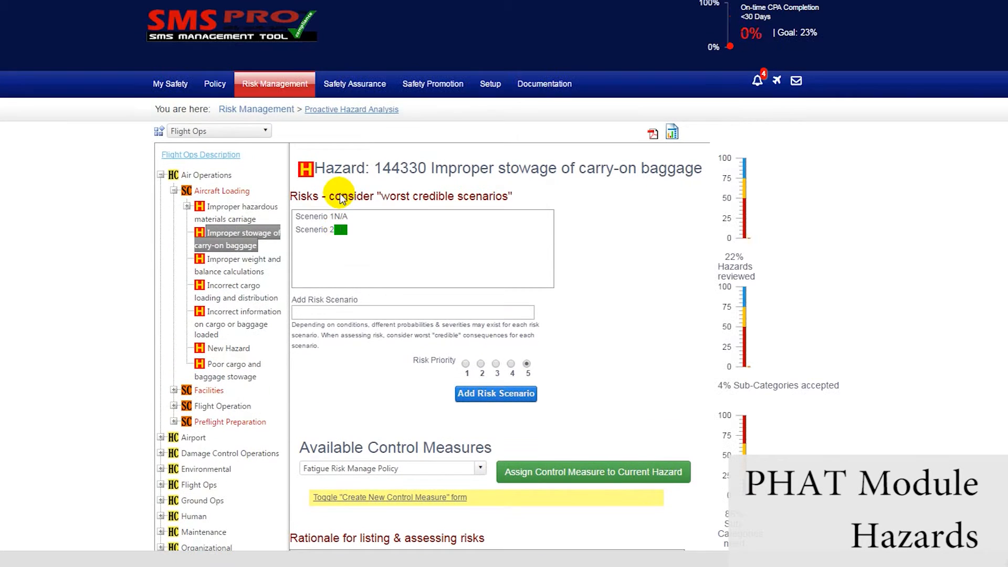
pyautogui.moveTo(341, 231)
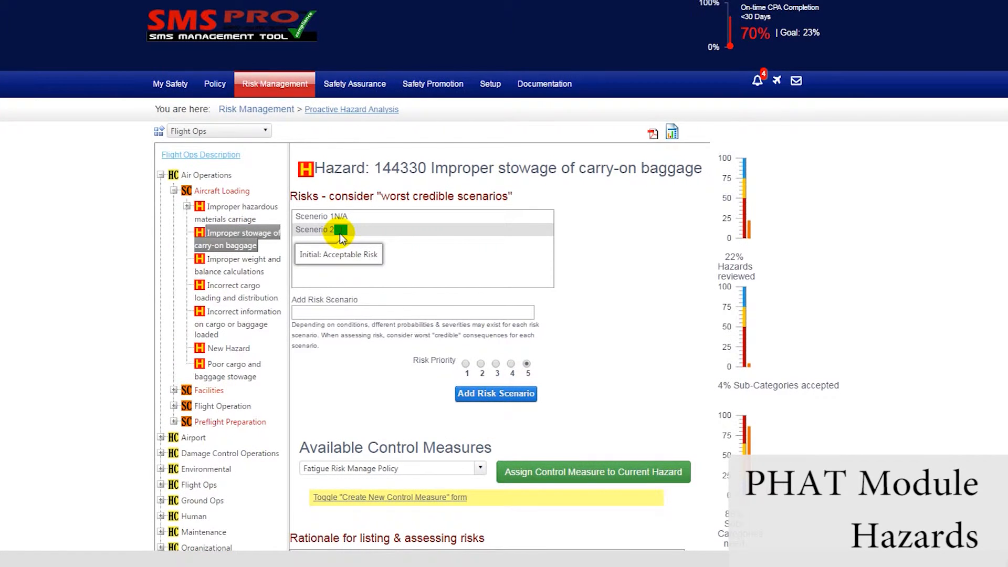
# Assign Security training as an existing control measure on hazard 144330, then enter the rationale editor.
pyautogui.scroll(-3)
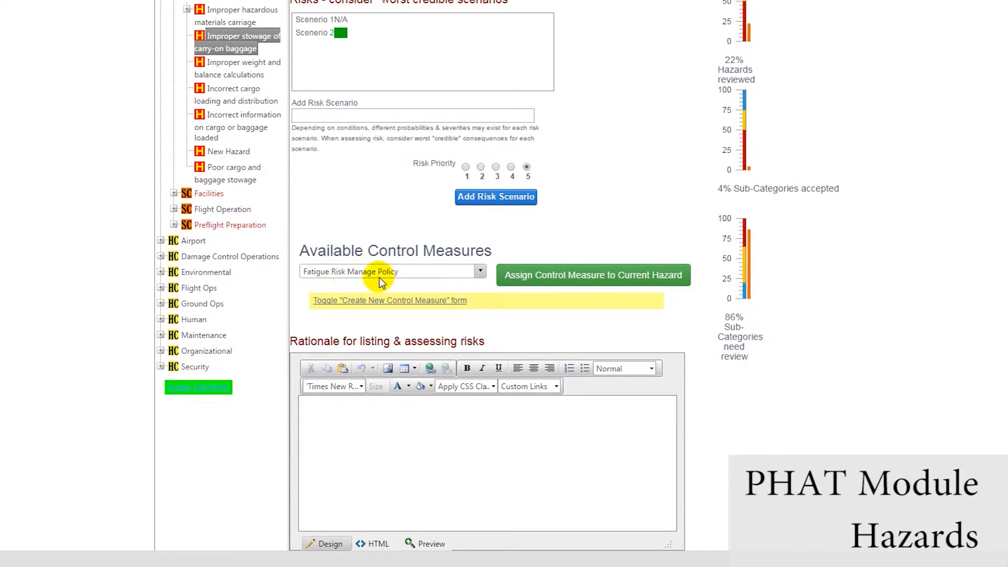
pyautogui.click(479, 271)
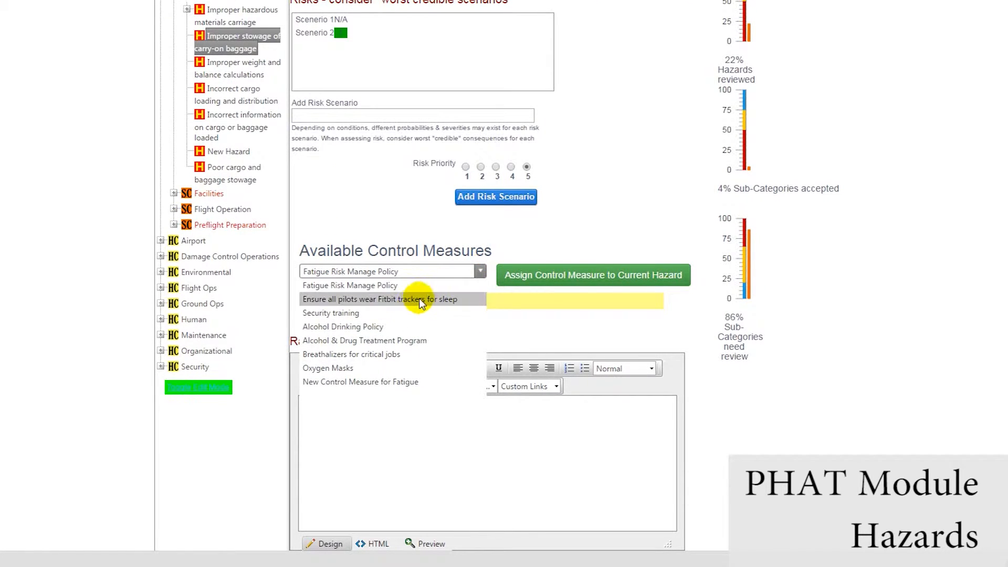
pyautogui.click(330, 313)
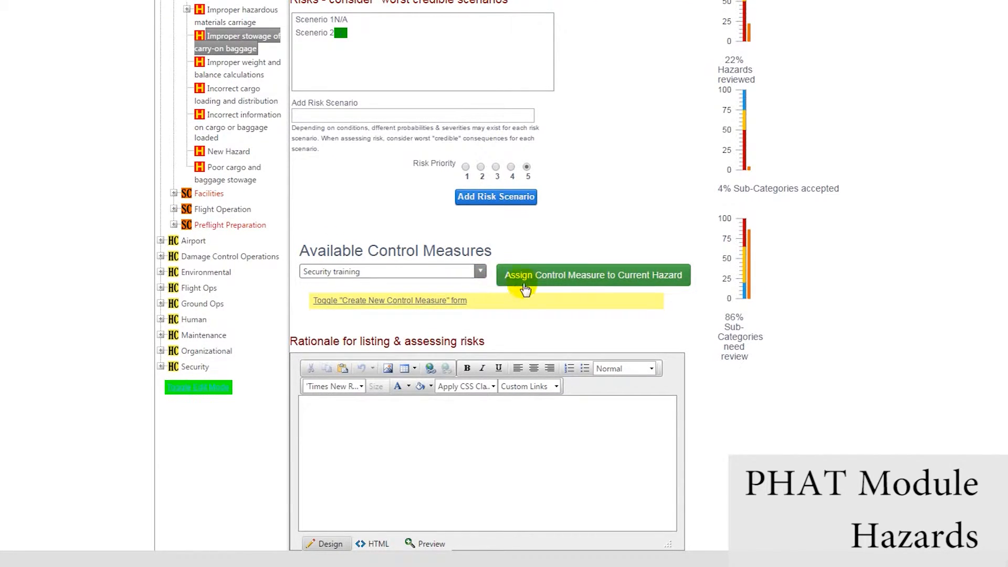
pyautogui.click(592, 274)
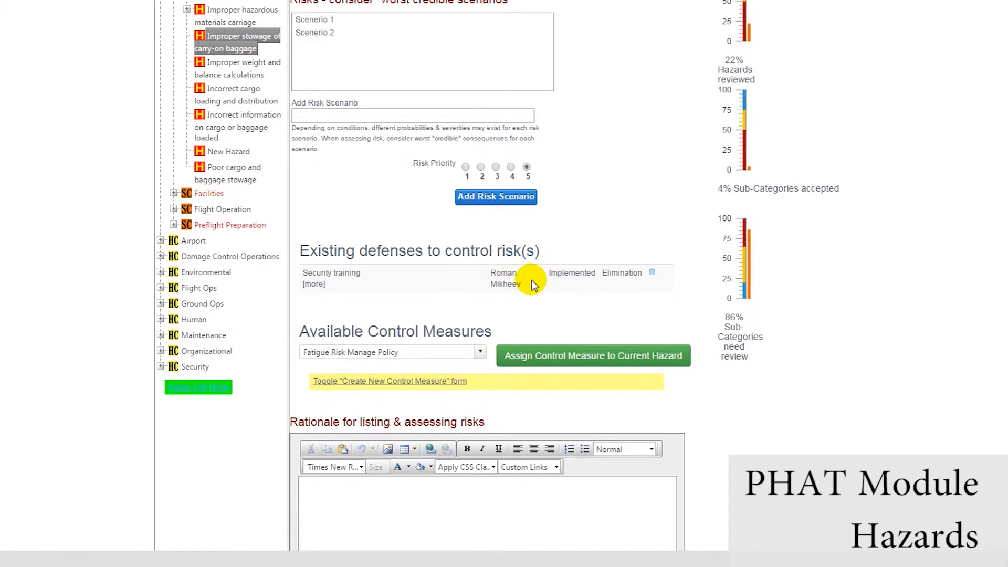
pyautogui.scroll(-3)
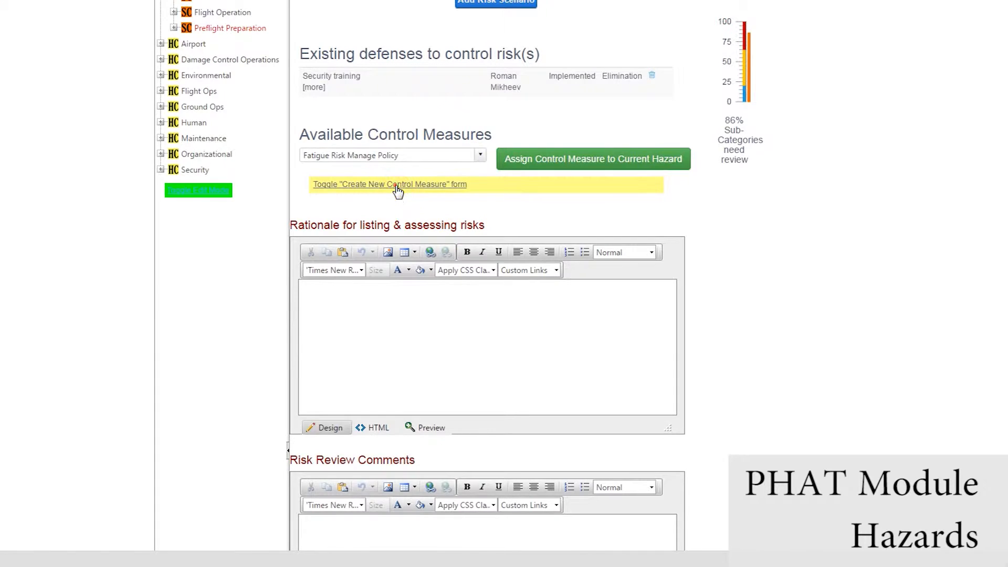
pyautogui.click(389, 184)
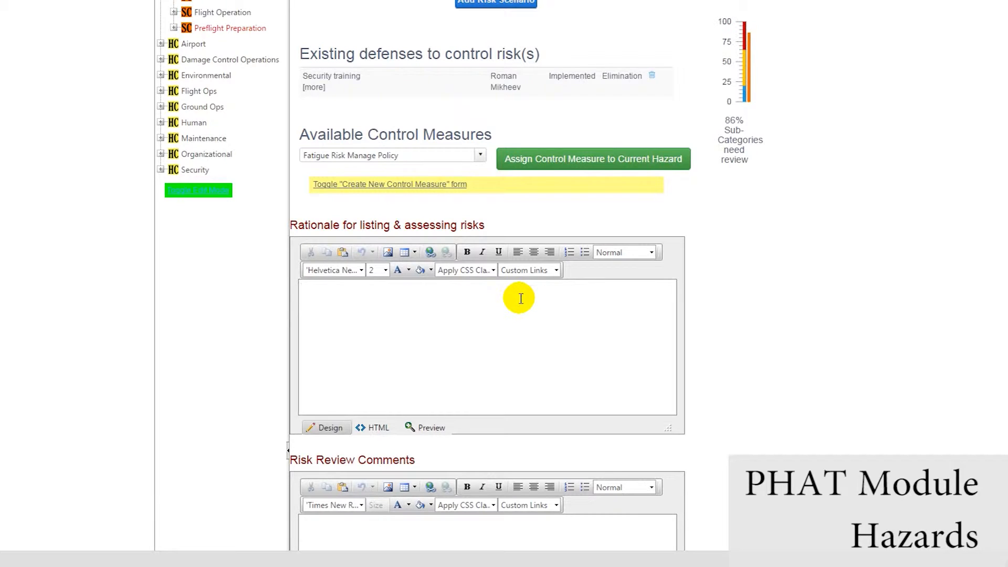
# Fill the Rationale with 'Write your rationale' and Risk Review Comments with 'Review the risk'.
pyautogui.write('Write your r')
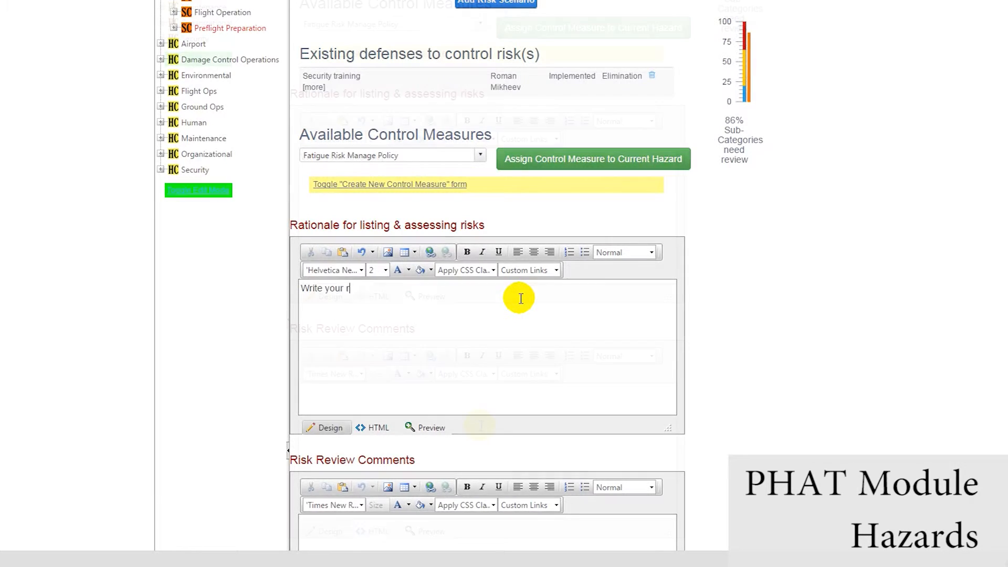
pyautogui.scroll(-3)
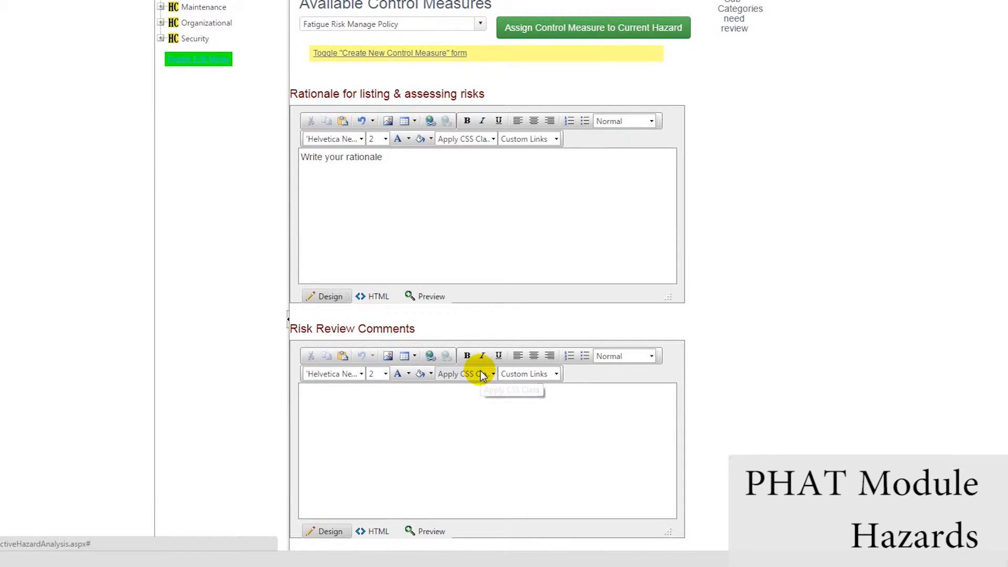
pyautogui.write('Review teh')
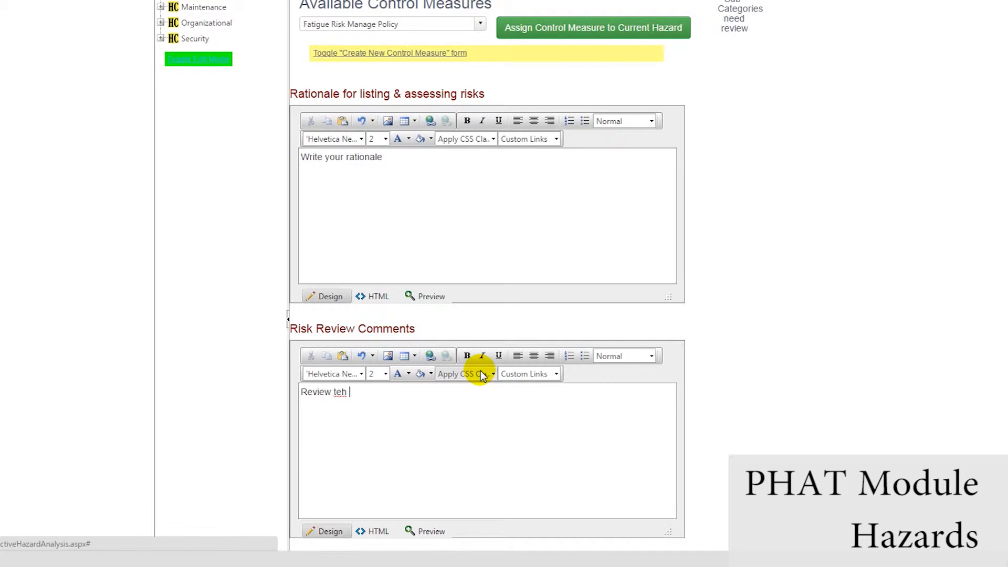
pyautogui.write('the risk')
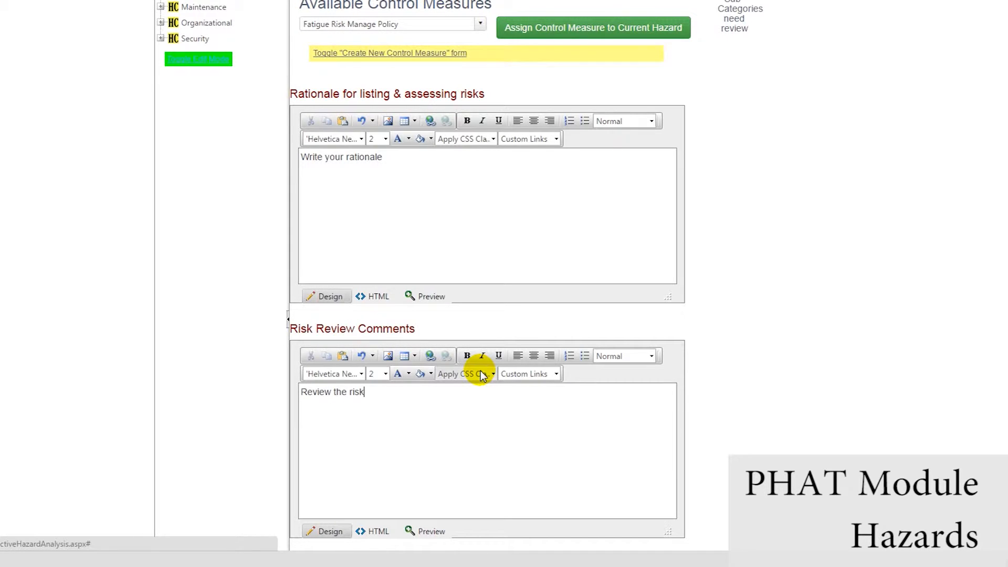
pyautogui.scroll(-3)
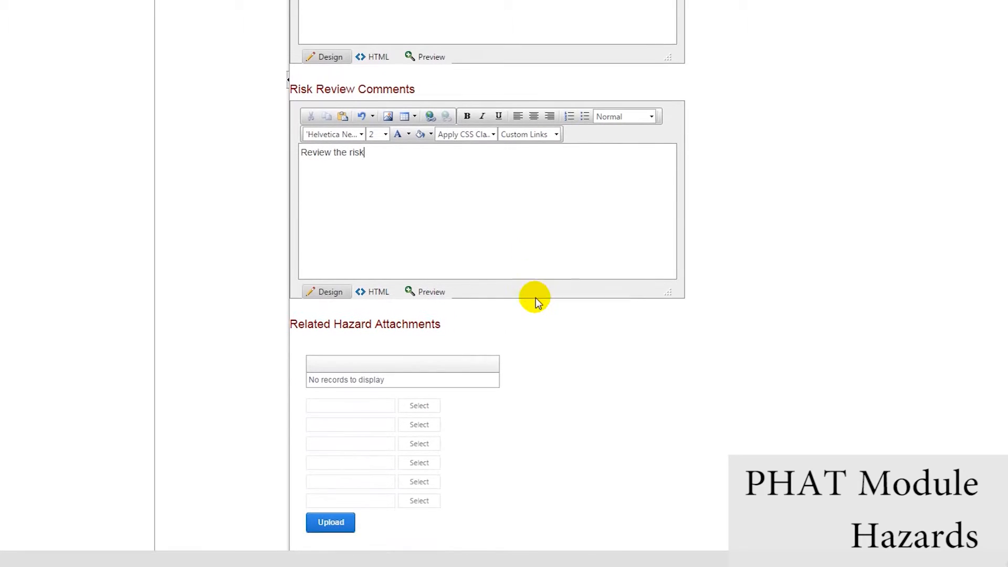
pyautogui.click(418, 404)
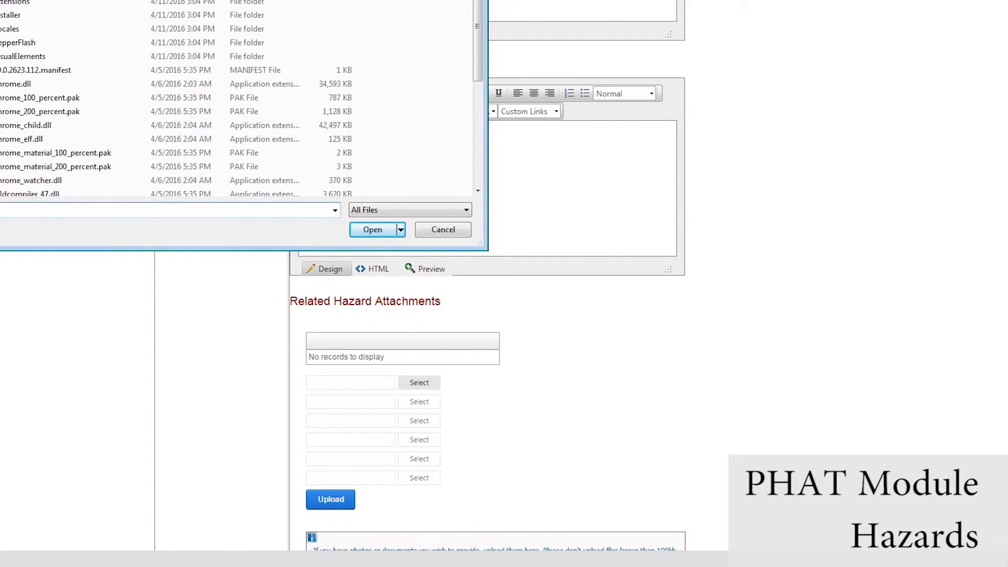
pyautogui.click(442, 229)
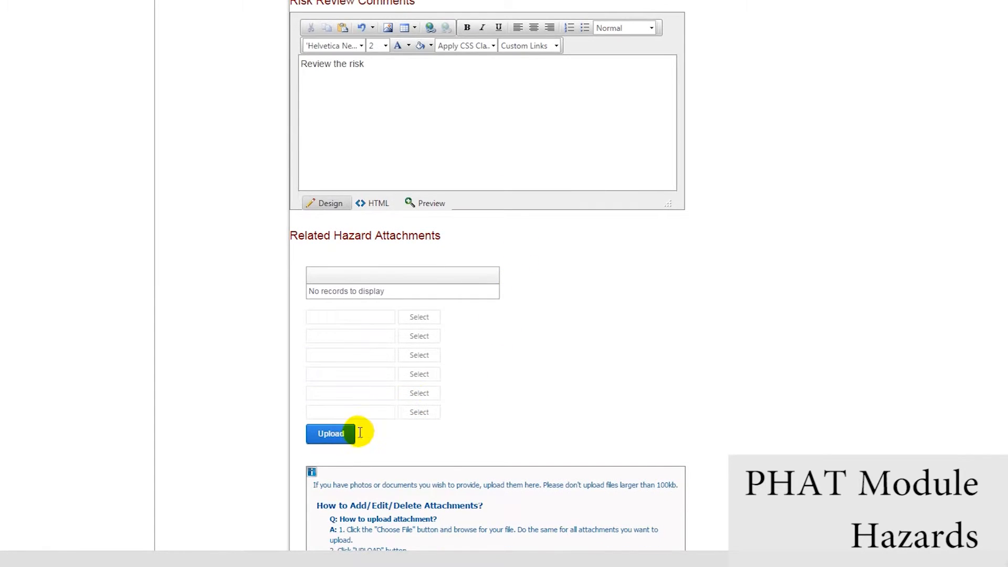
pyautogui.scroll(-3)
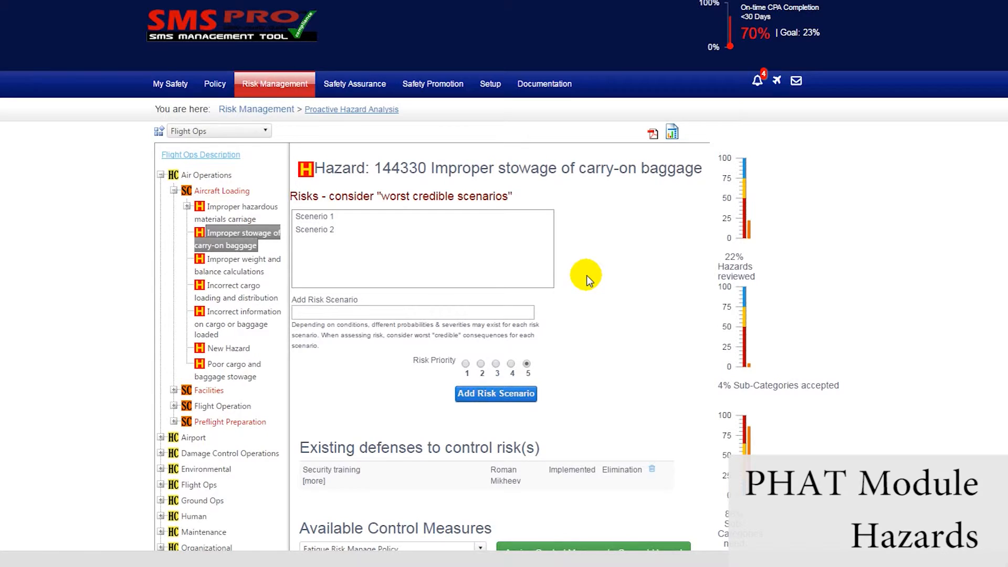
pyautogui.moveTo(653, 133)
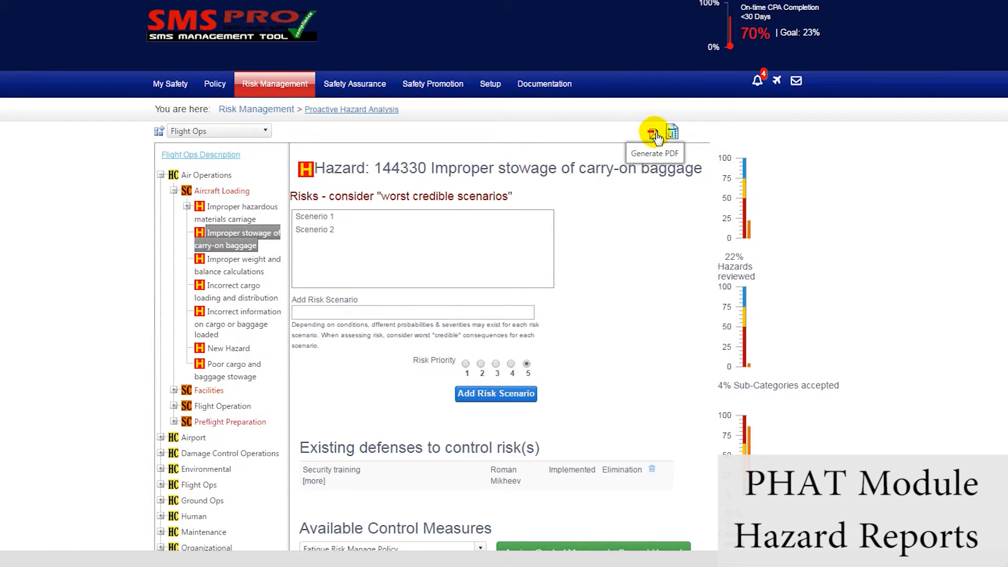
pyautogui.moveTo(672, 133)
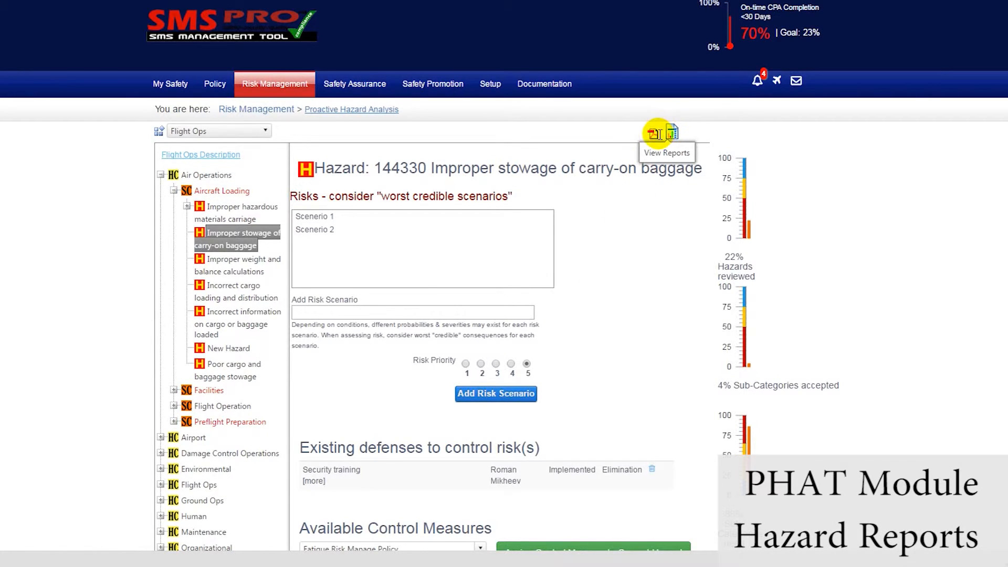
# Generate a PDF report of hazard 144330 from the hazard panel.
pyautogui.click(672, 133)
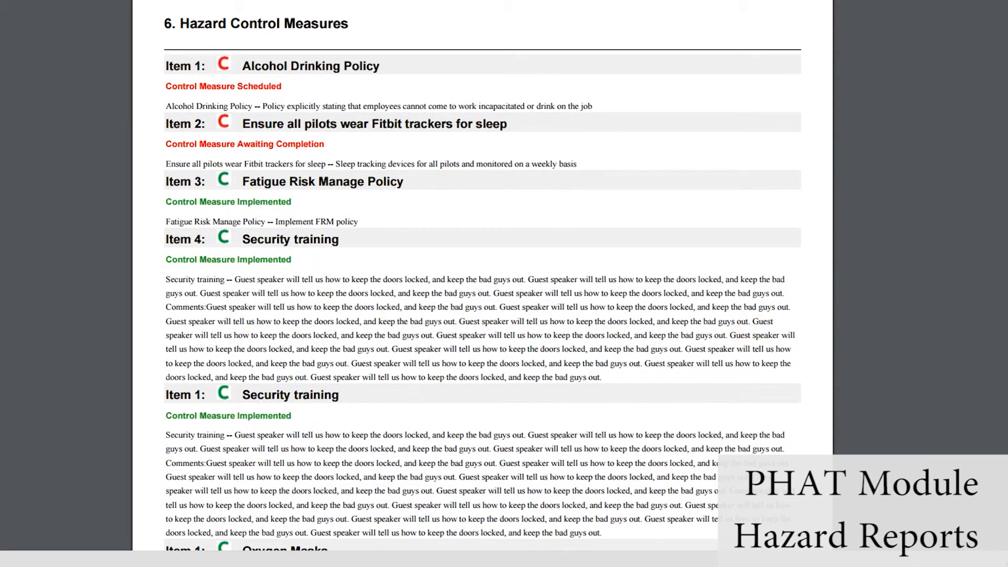
# Scroll through the PDF's Hazard Control Measures and hazard tree pages.
pyautogui.scroll(-3)
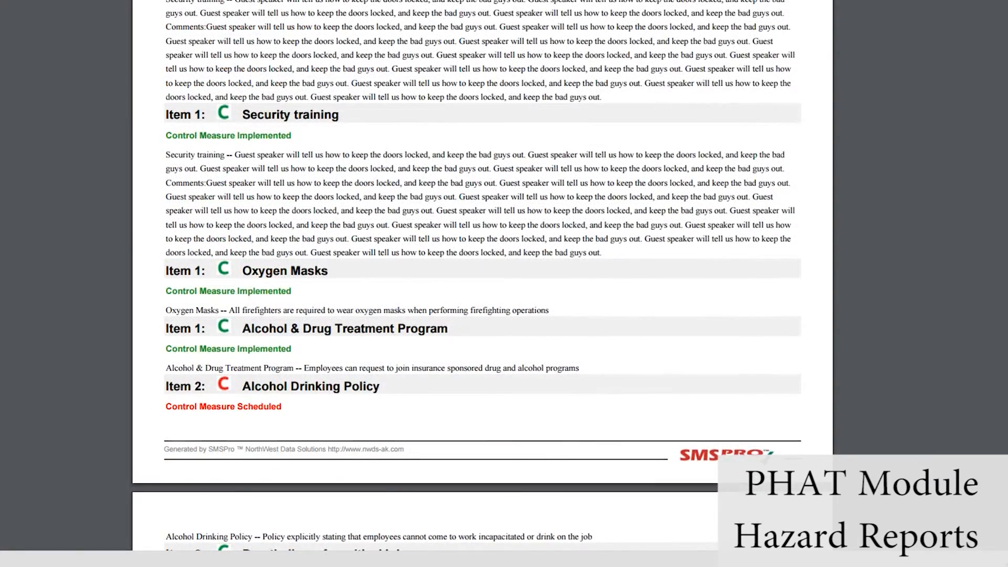
pyautogui.scroll(3)
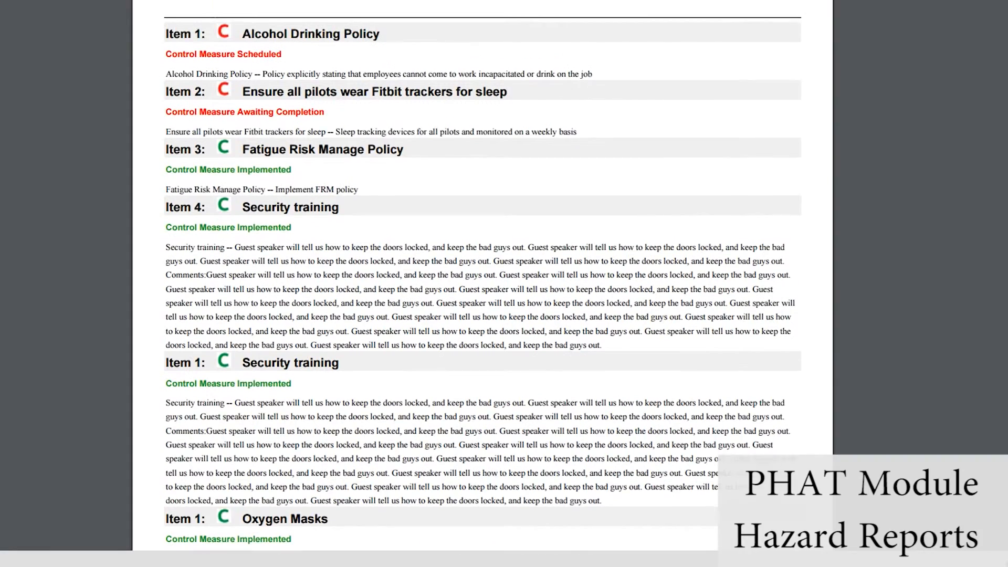
pyautogui.scroll(3)
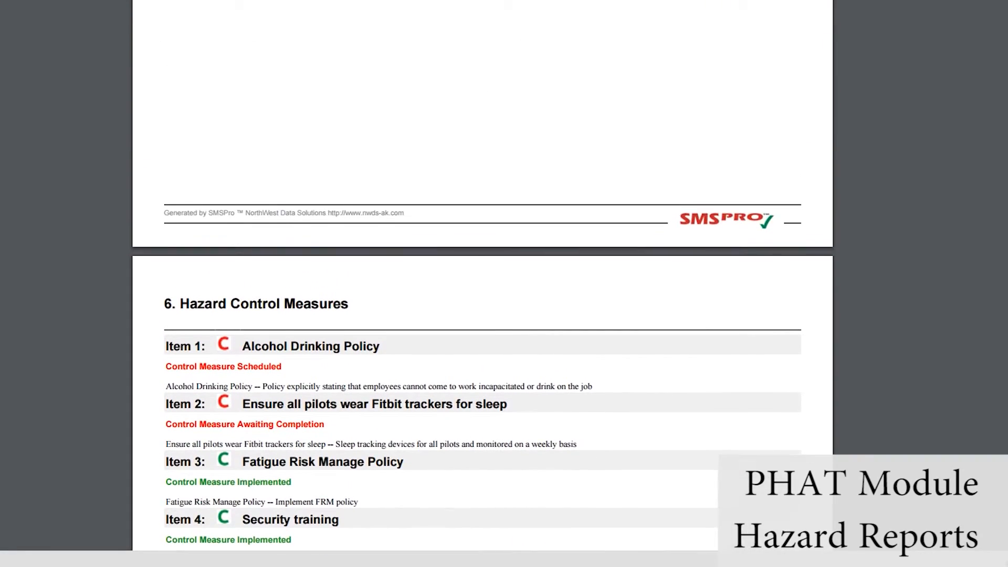
pyautogui.scroll(3)
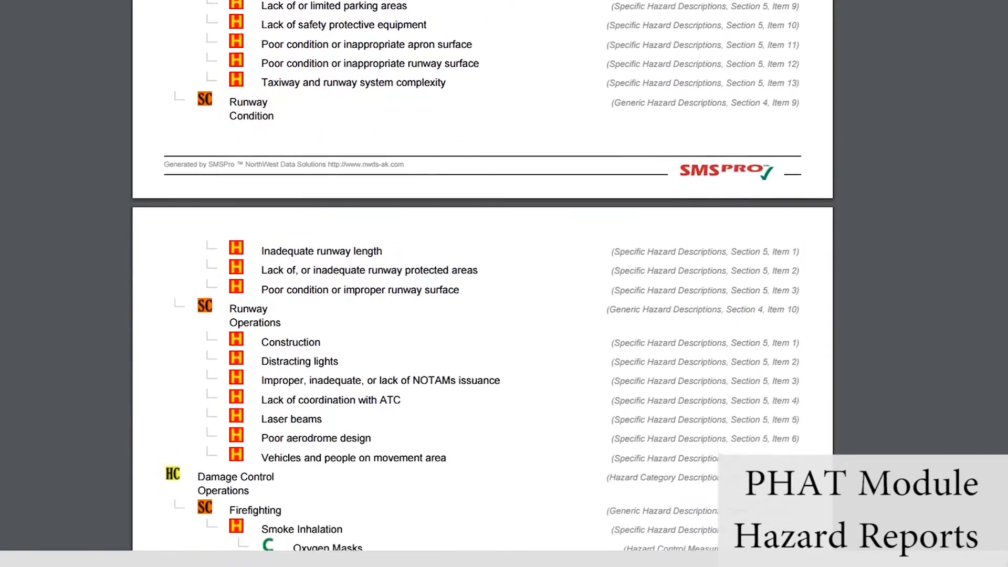
pyautogui.scroll(-3)
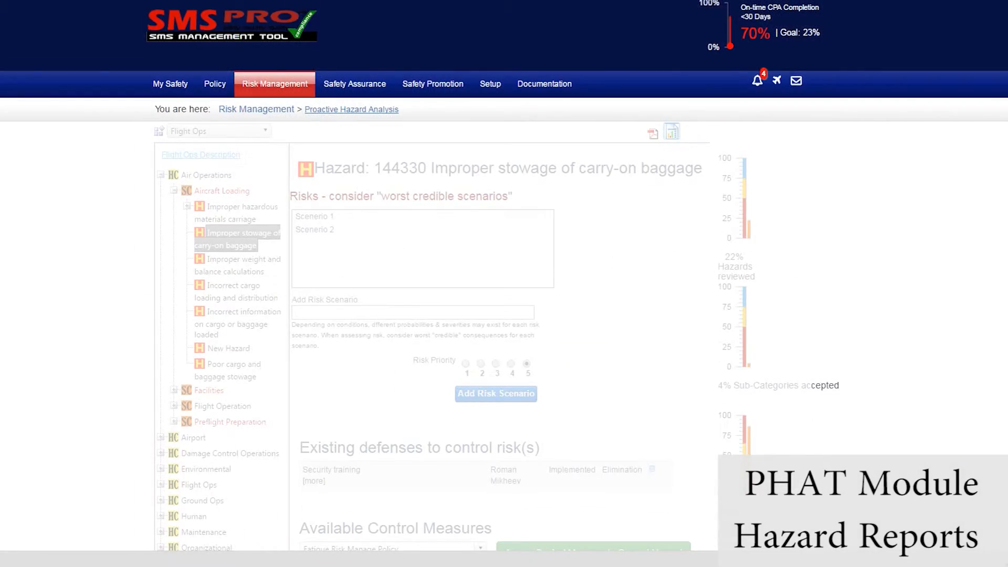
# View the Hazards with Risks report, then switch to Control Measure Analysis for Flight Ops.
pyautogui.click(351, 109)
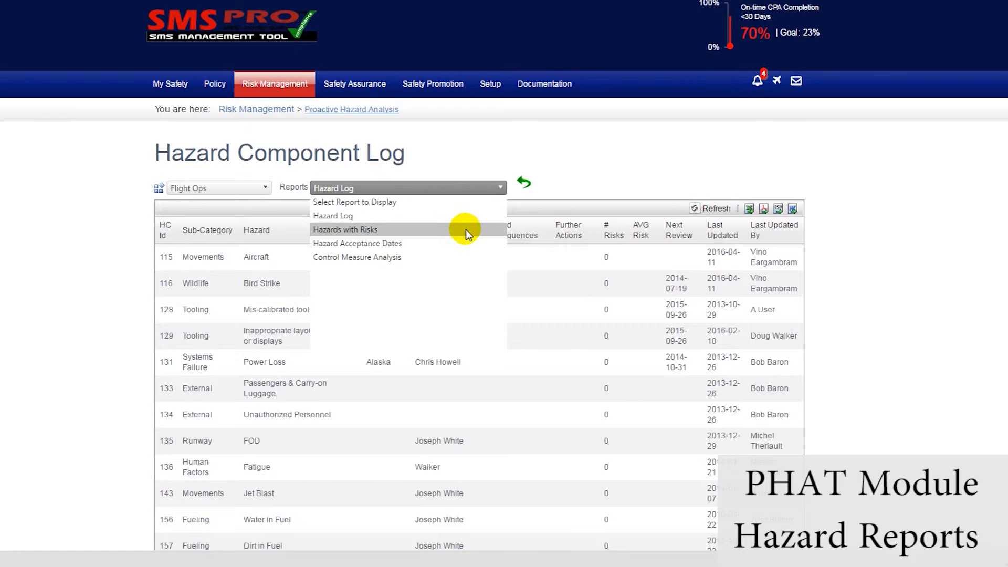
pyautogui.click(344, 229)
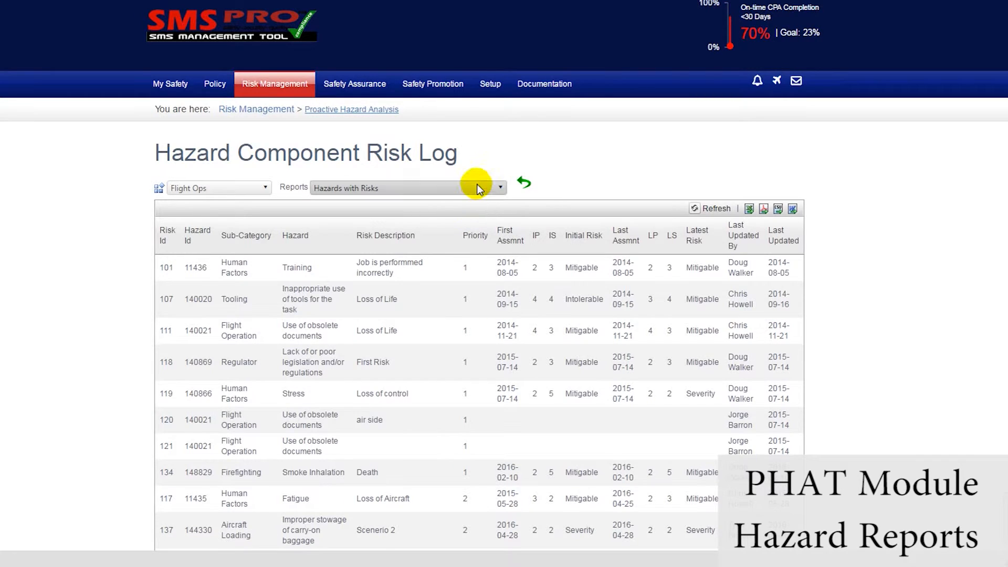
pyautogui.click(500, 188)
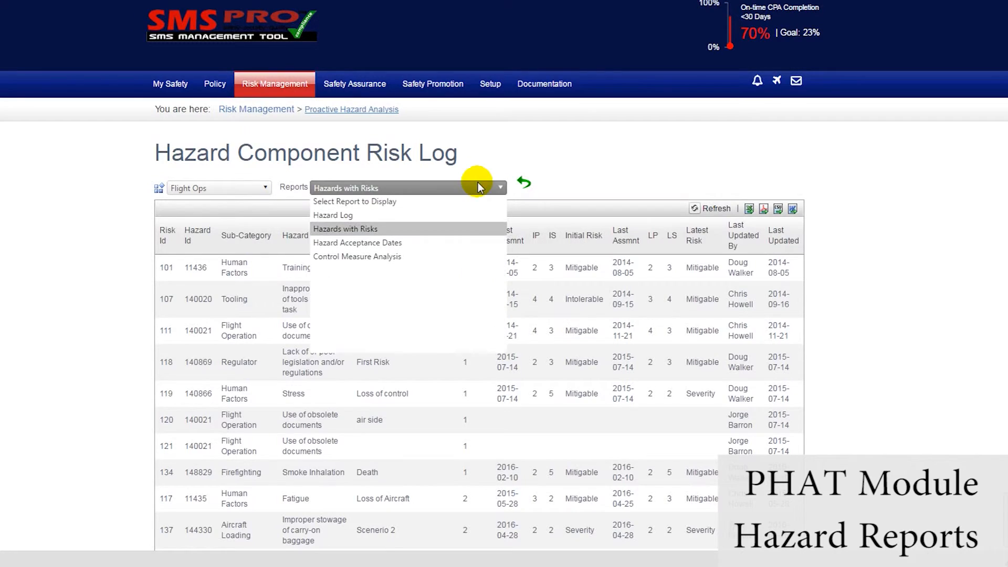
pyautogui.click(357, 256)
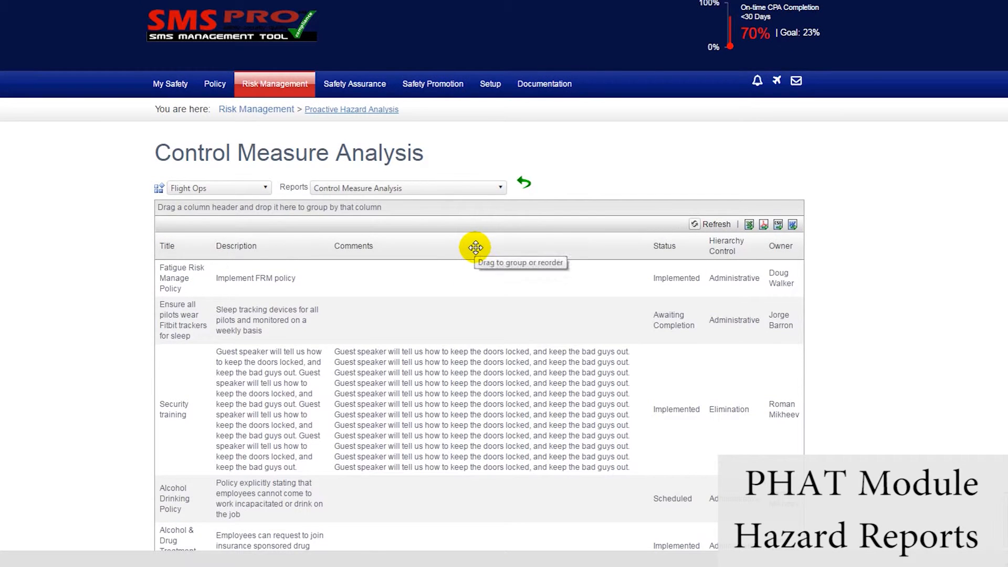
pyautogui.moveTo(748, 224)
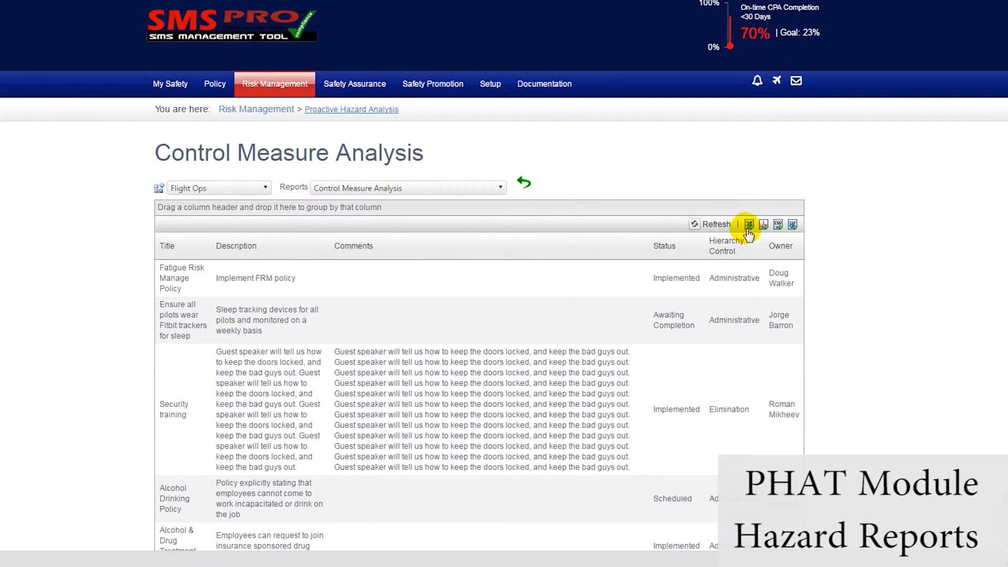